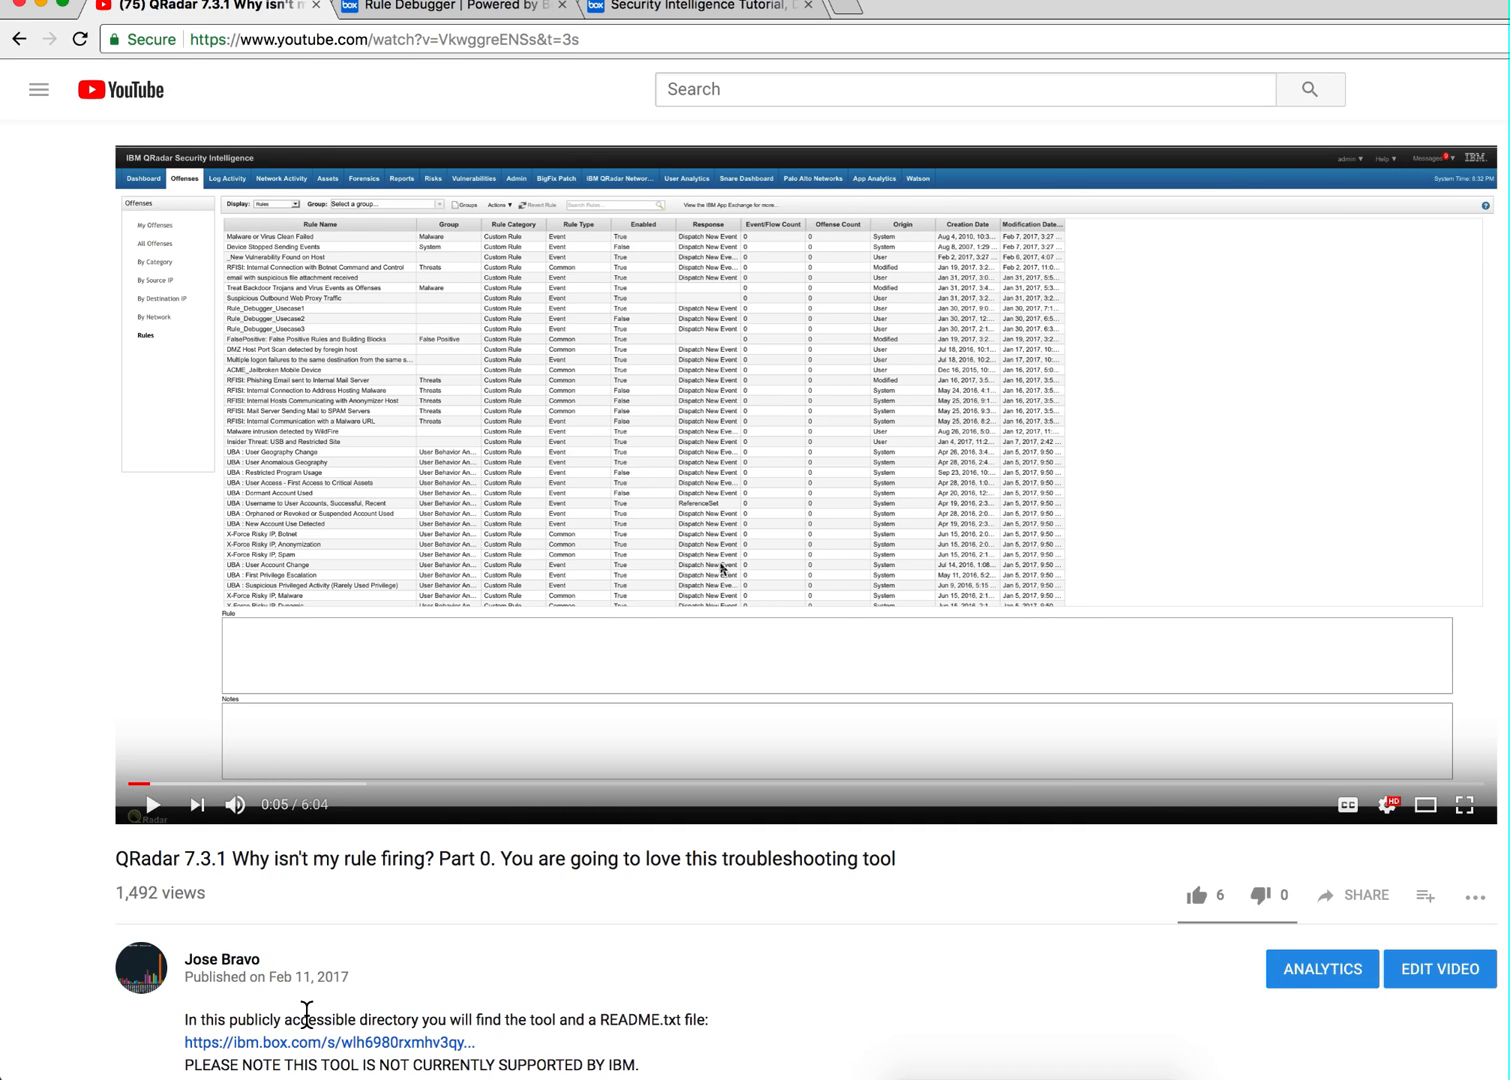
pyautogui.moveTo(295, 951)
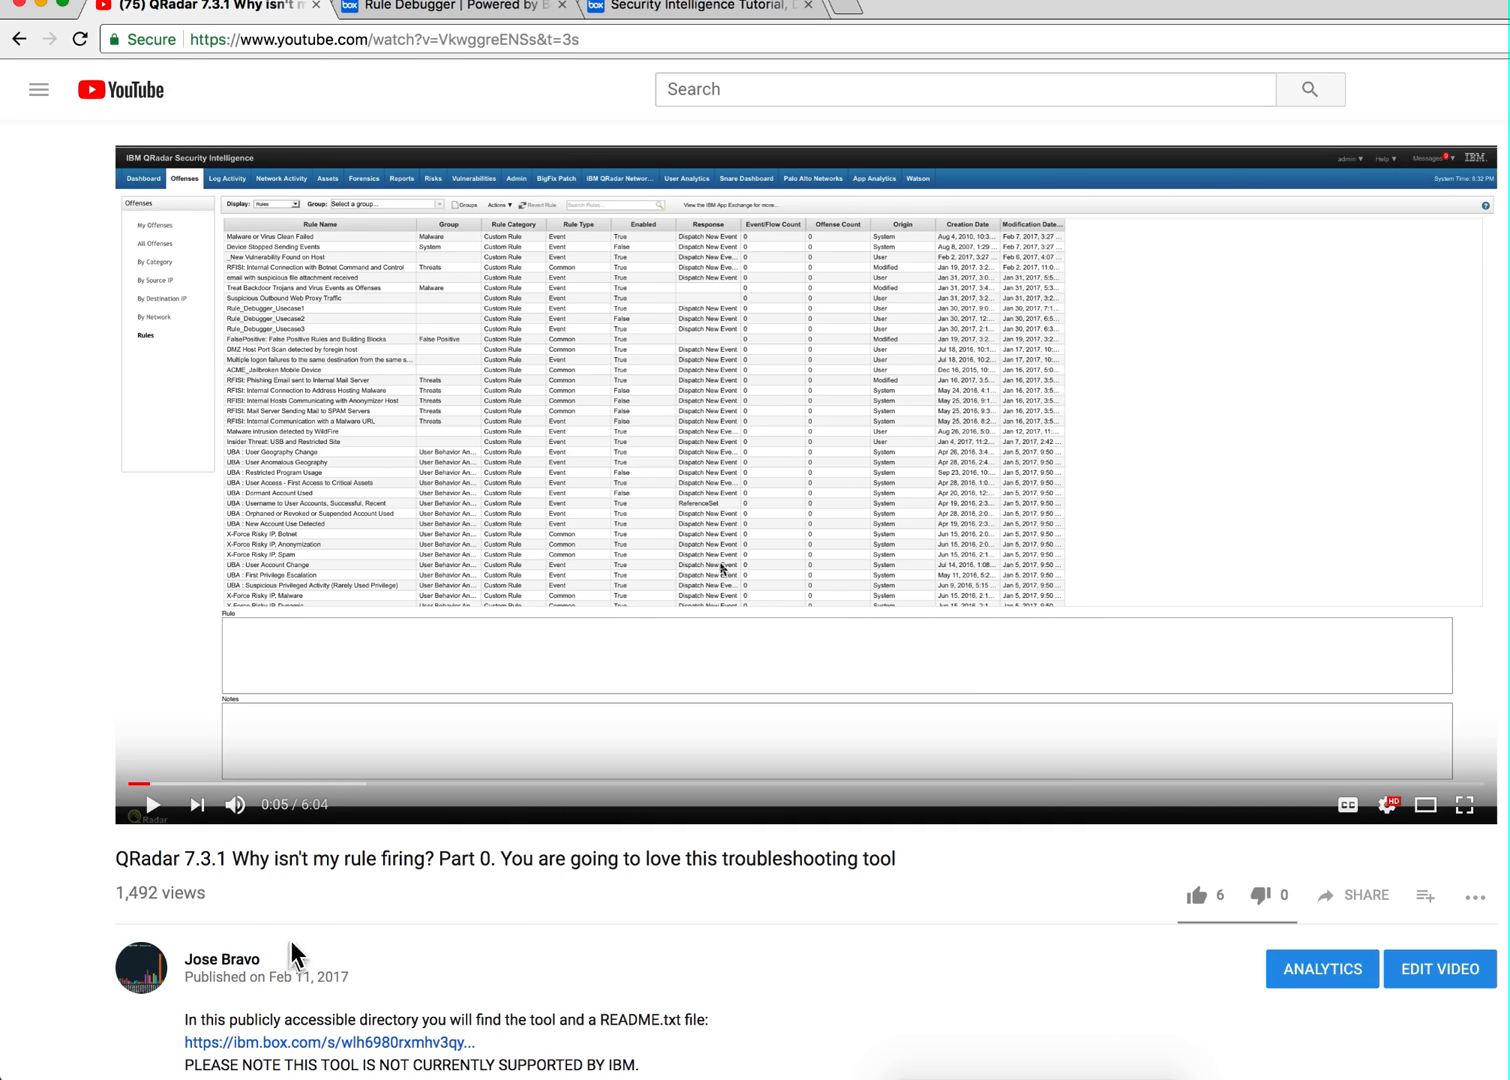
pyautogui.moveTo(230, 890)
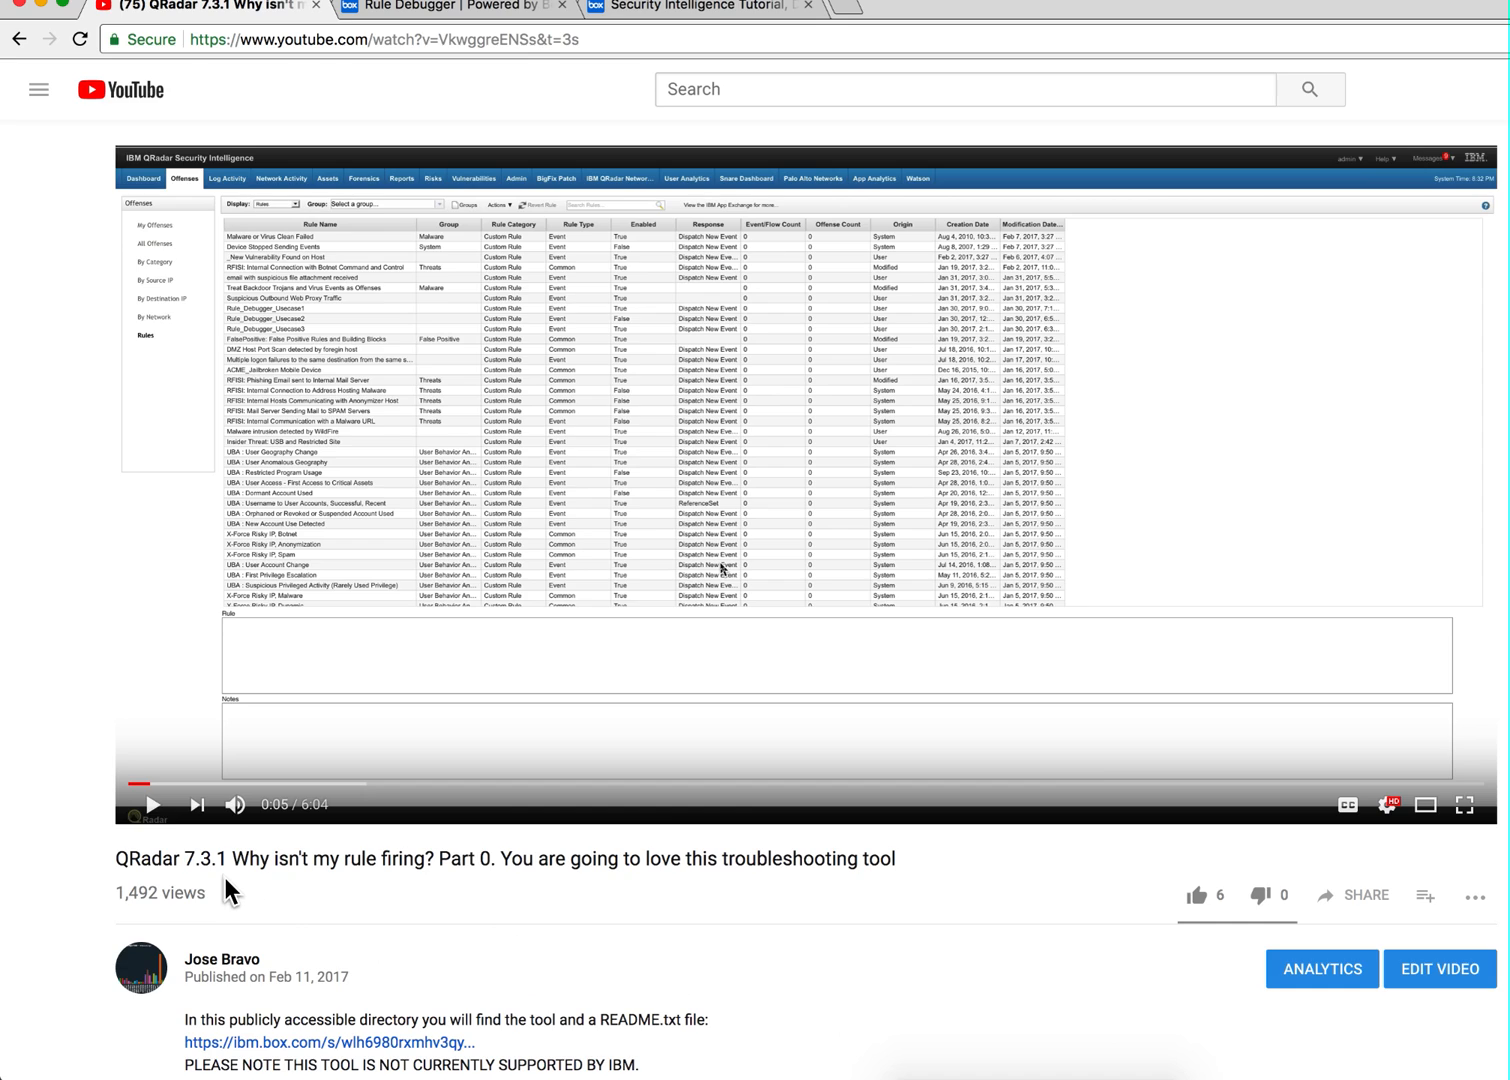
pyautogui.moveTo(325, 903)
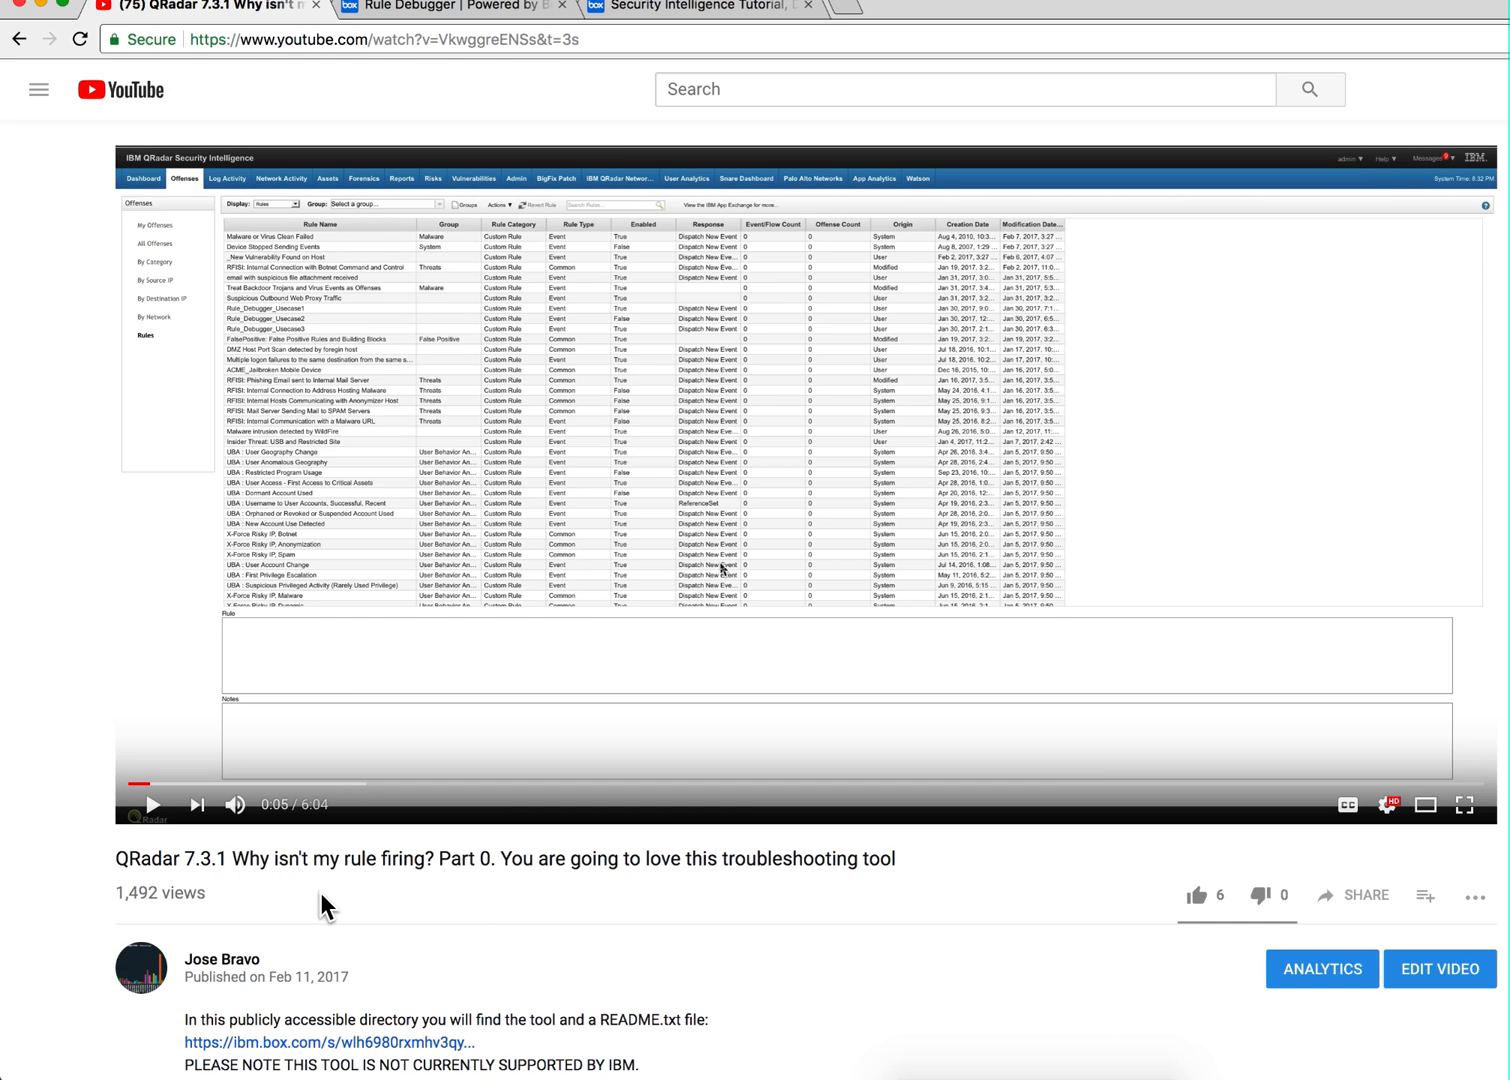
pyautogui.moveTo(347, 912)
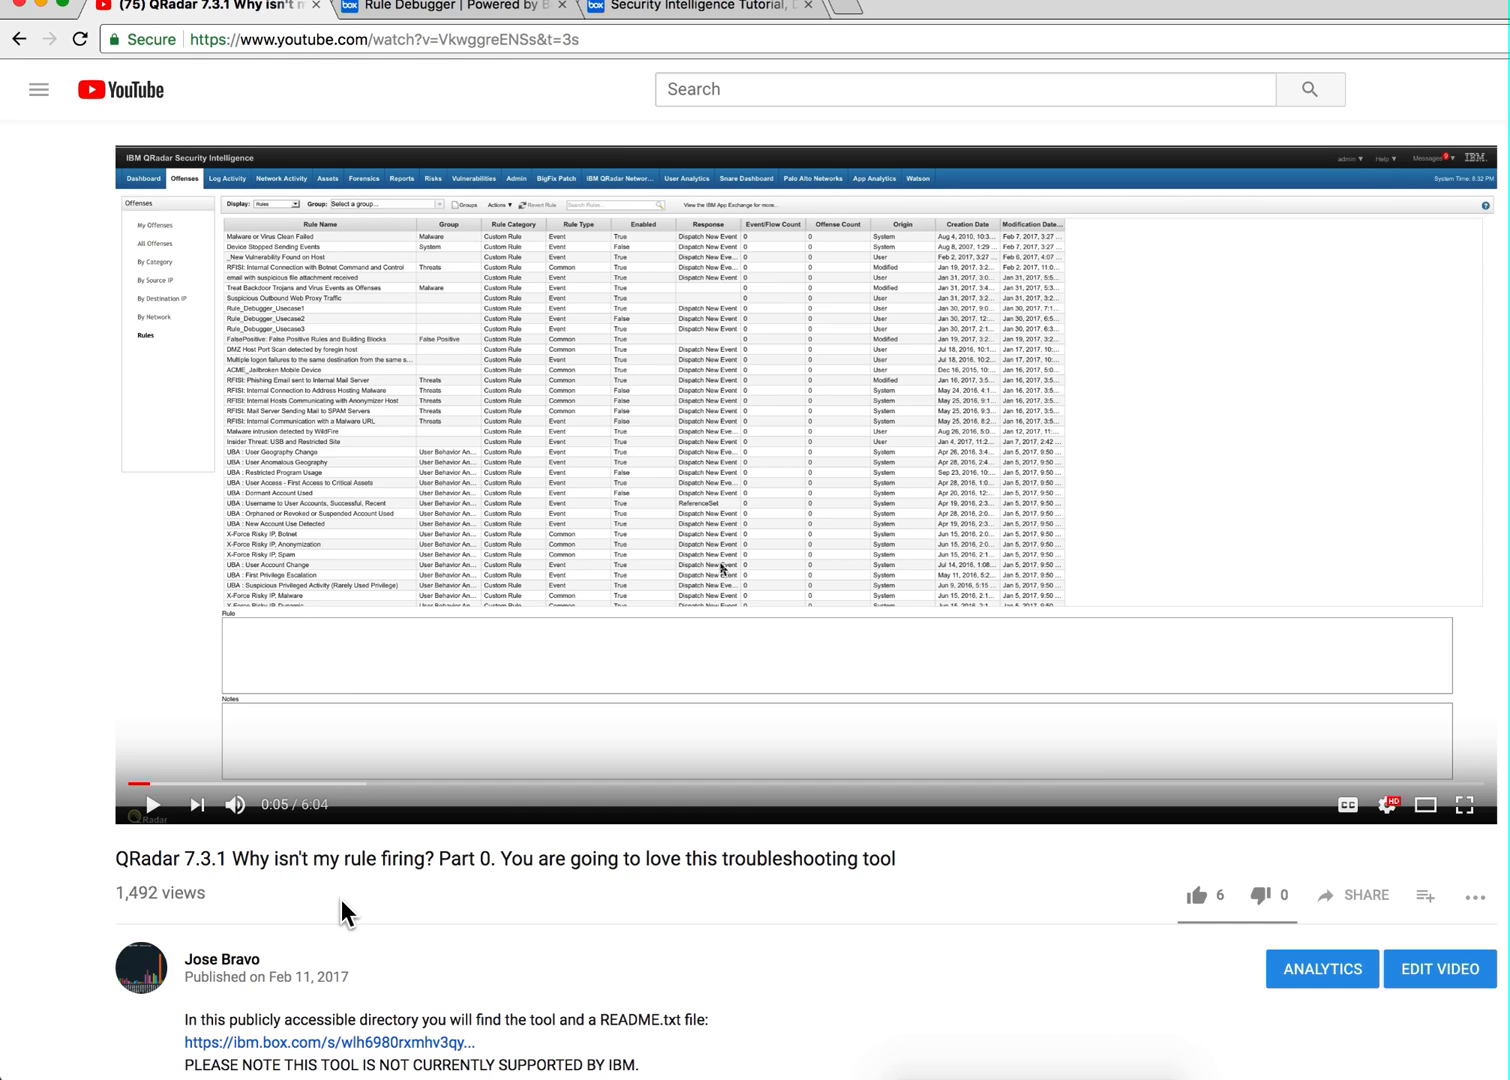
pyautogui.moveTo(192, 890)
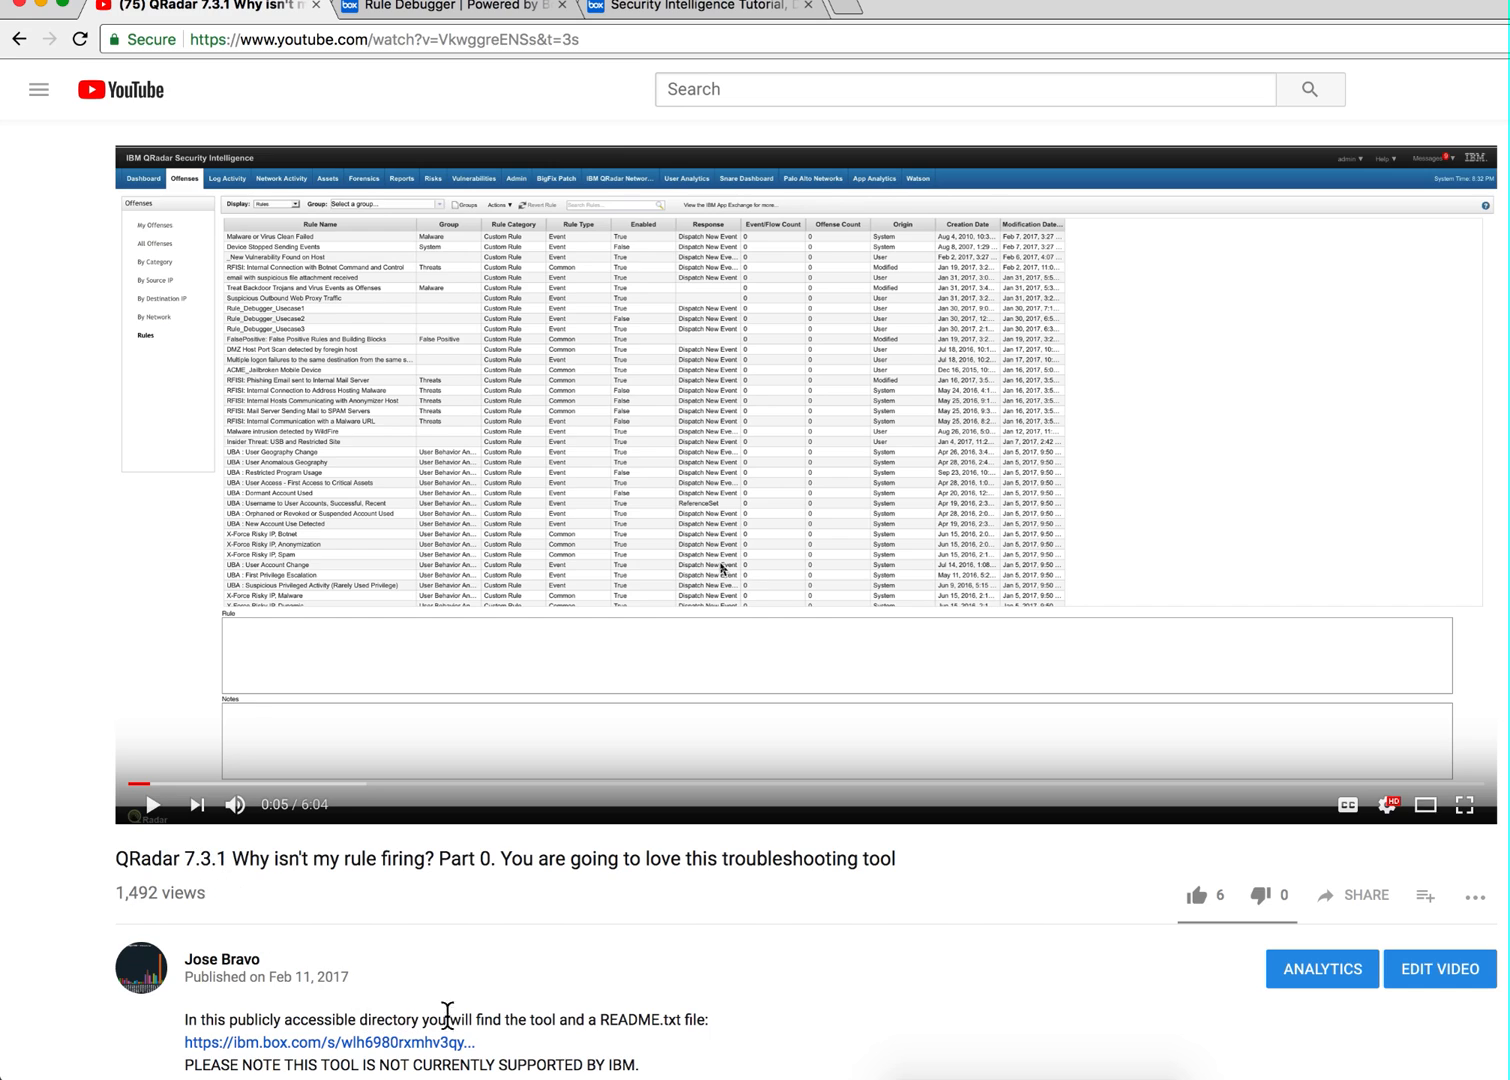
pyautogui.moveTo(500, 976)
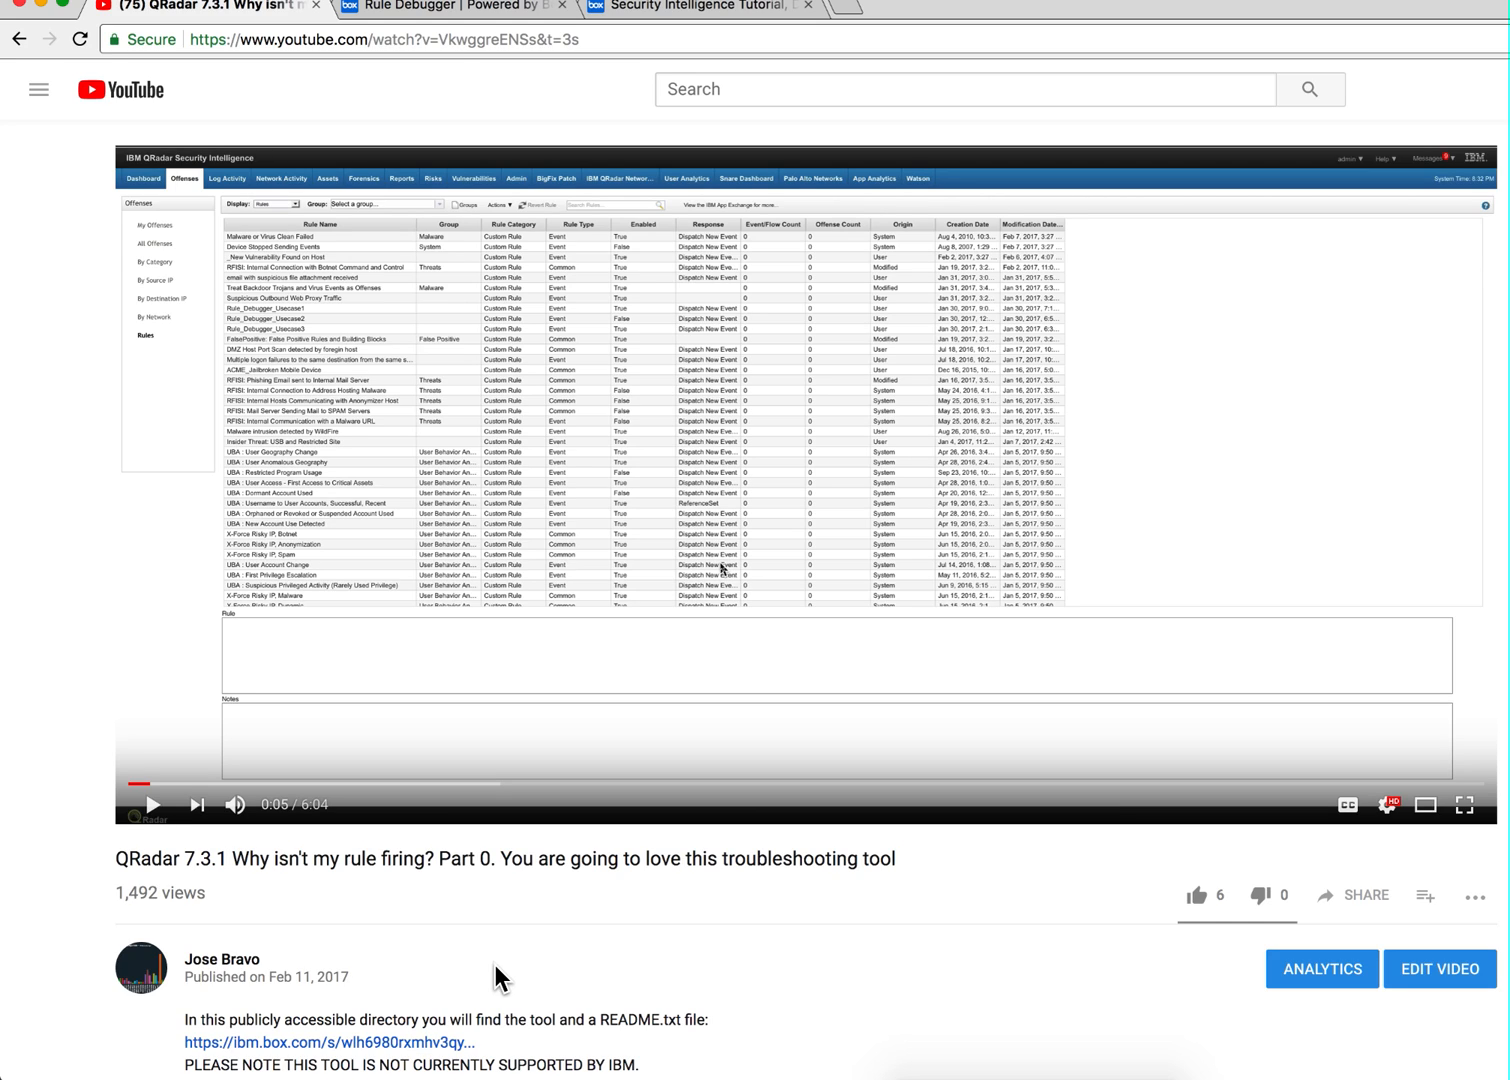
pyautogui.moveTo(520, 958)
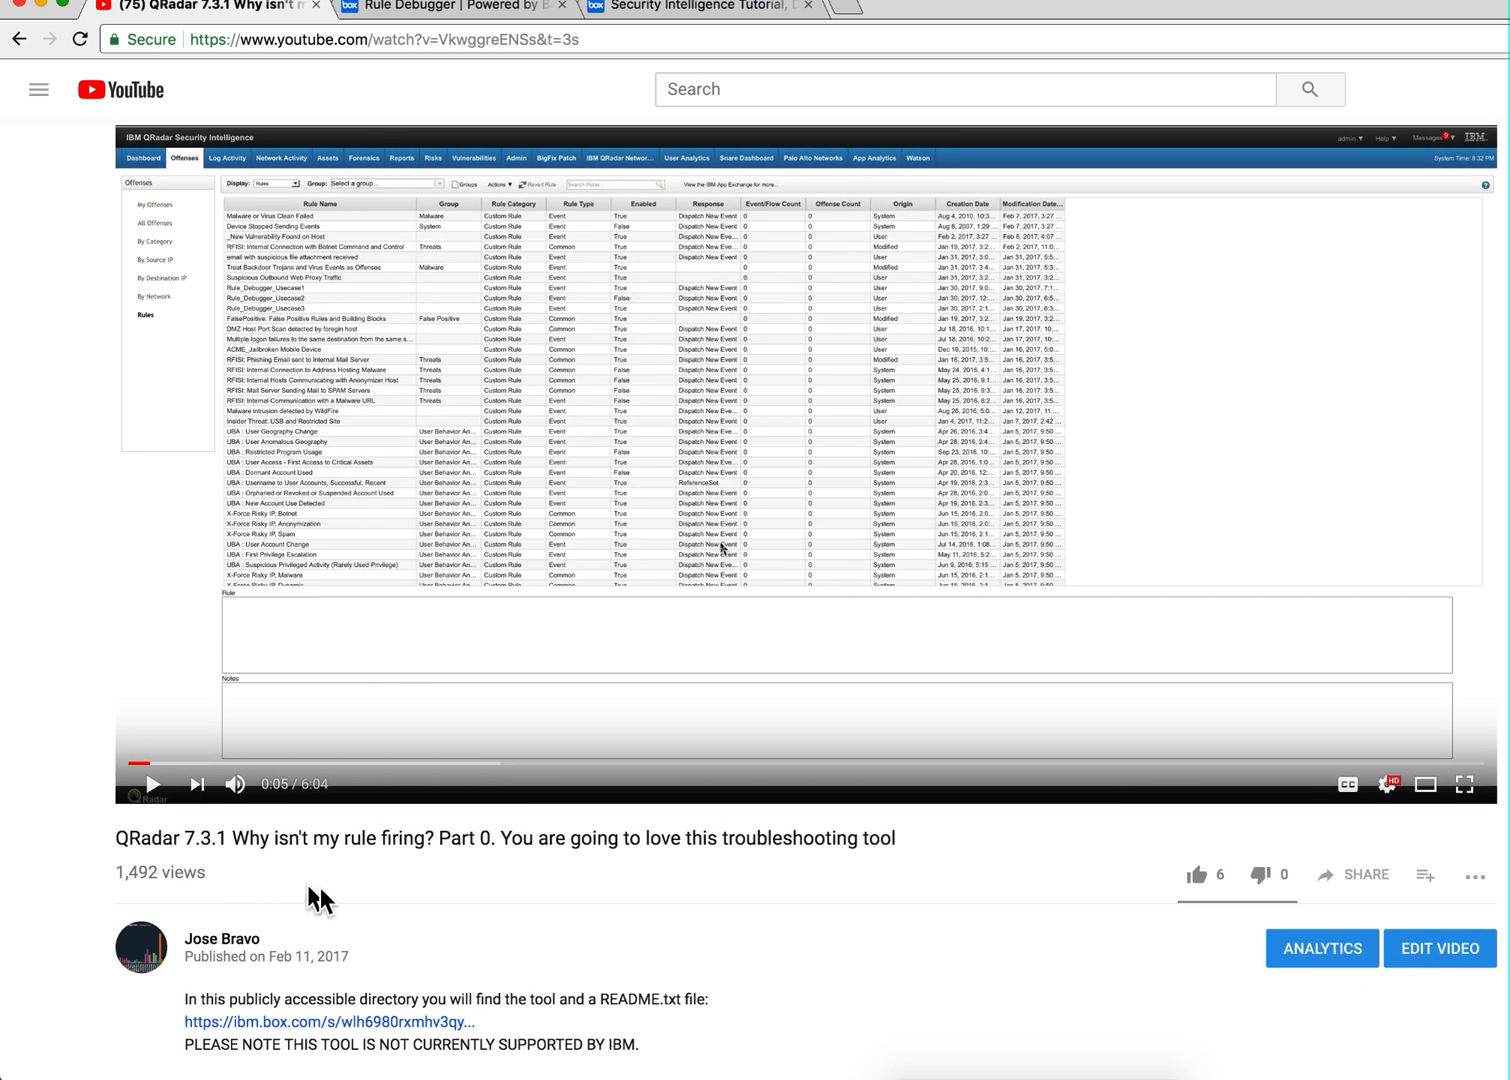
# - Scroll the video description to its Box tool links and open the Rule Debugger folder
pyautogui.scroll(-3)
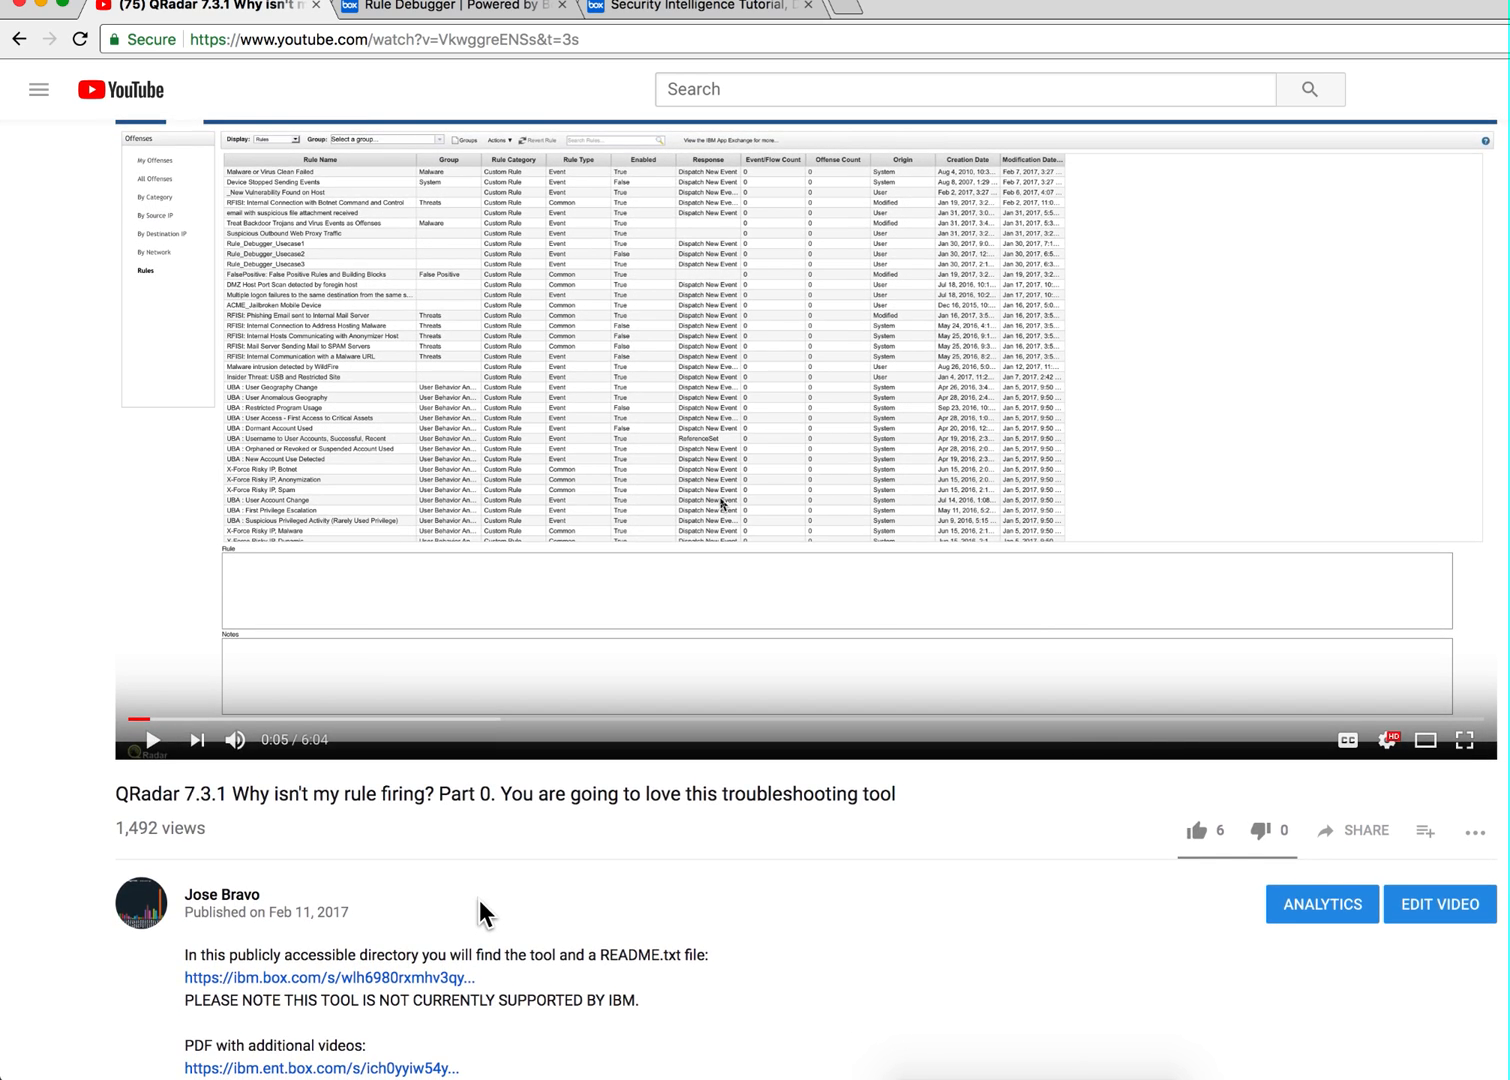
pyautogui.scroll(-3)
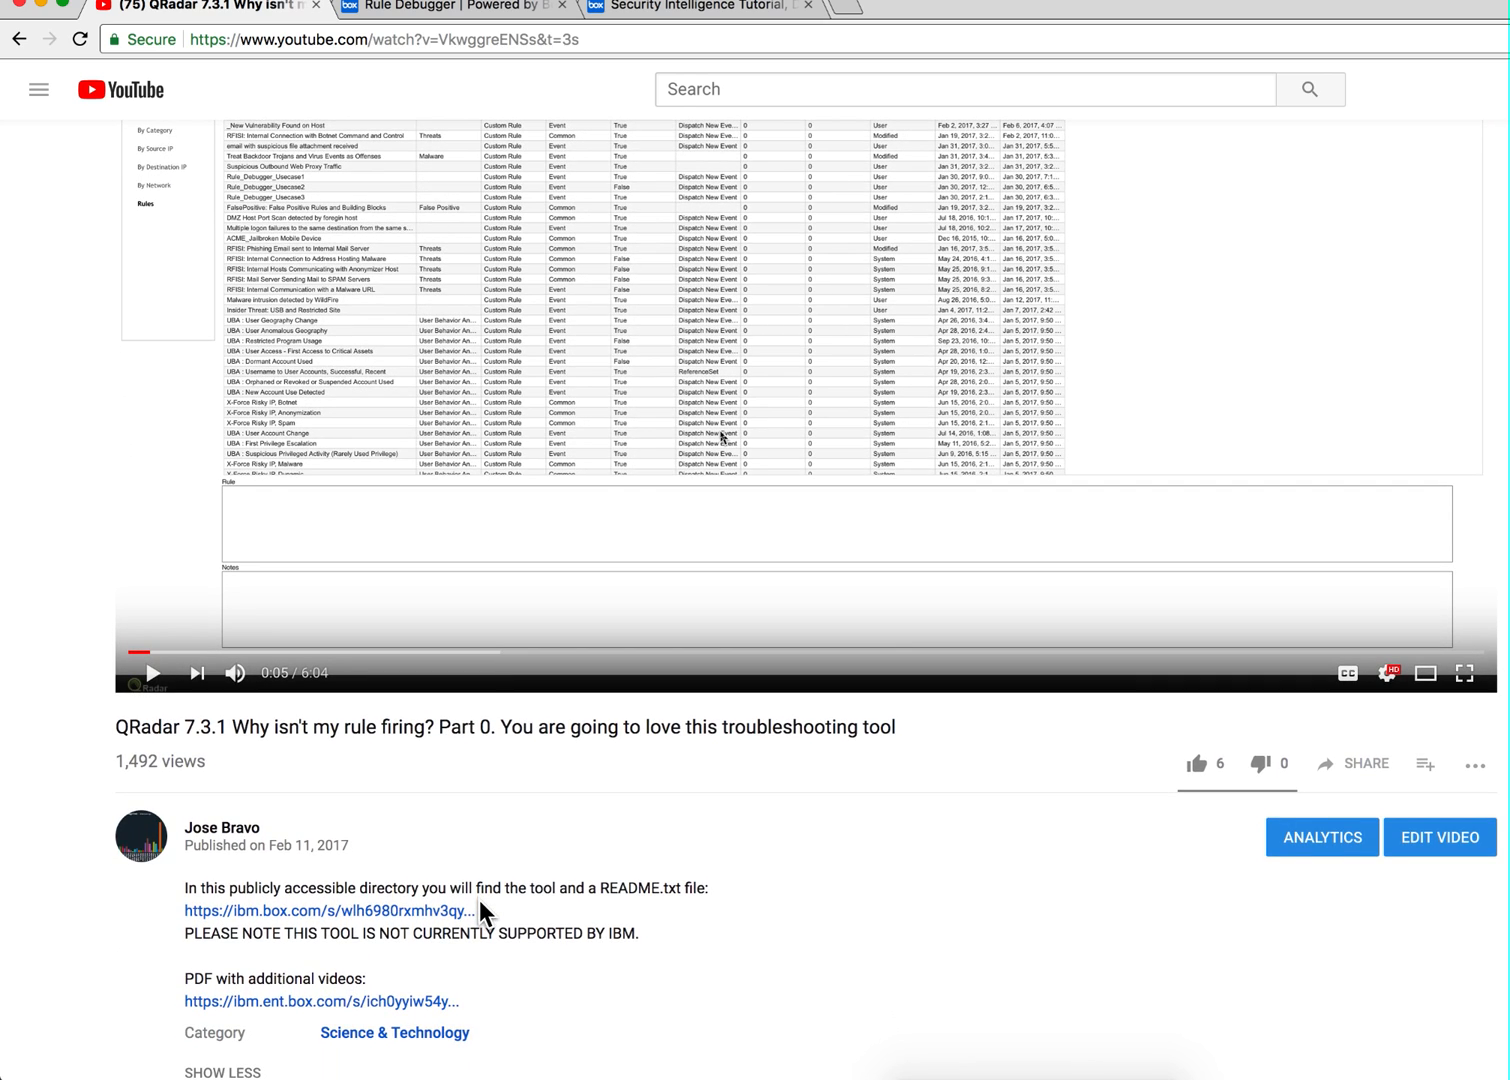
pyautogui.moveTo(377, 779)
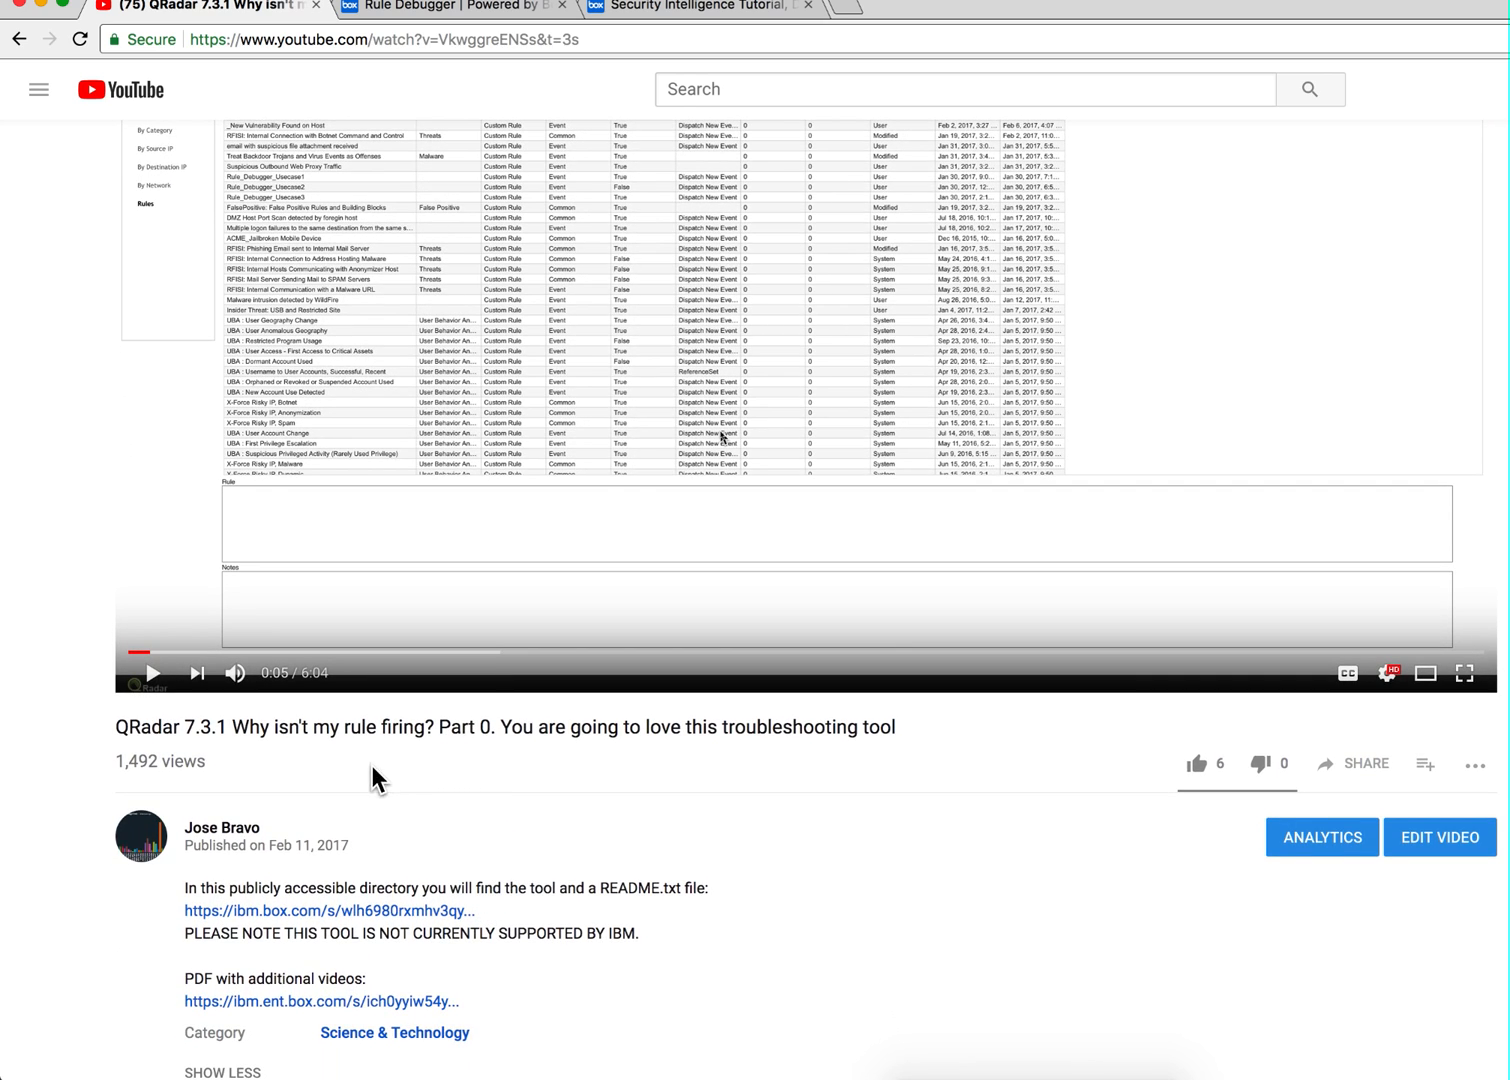
pyautogui.moveTo(358, 753)
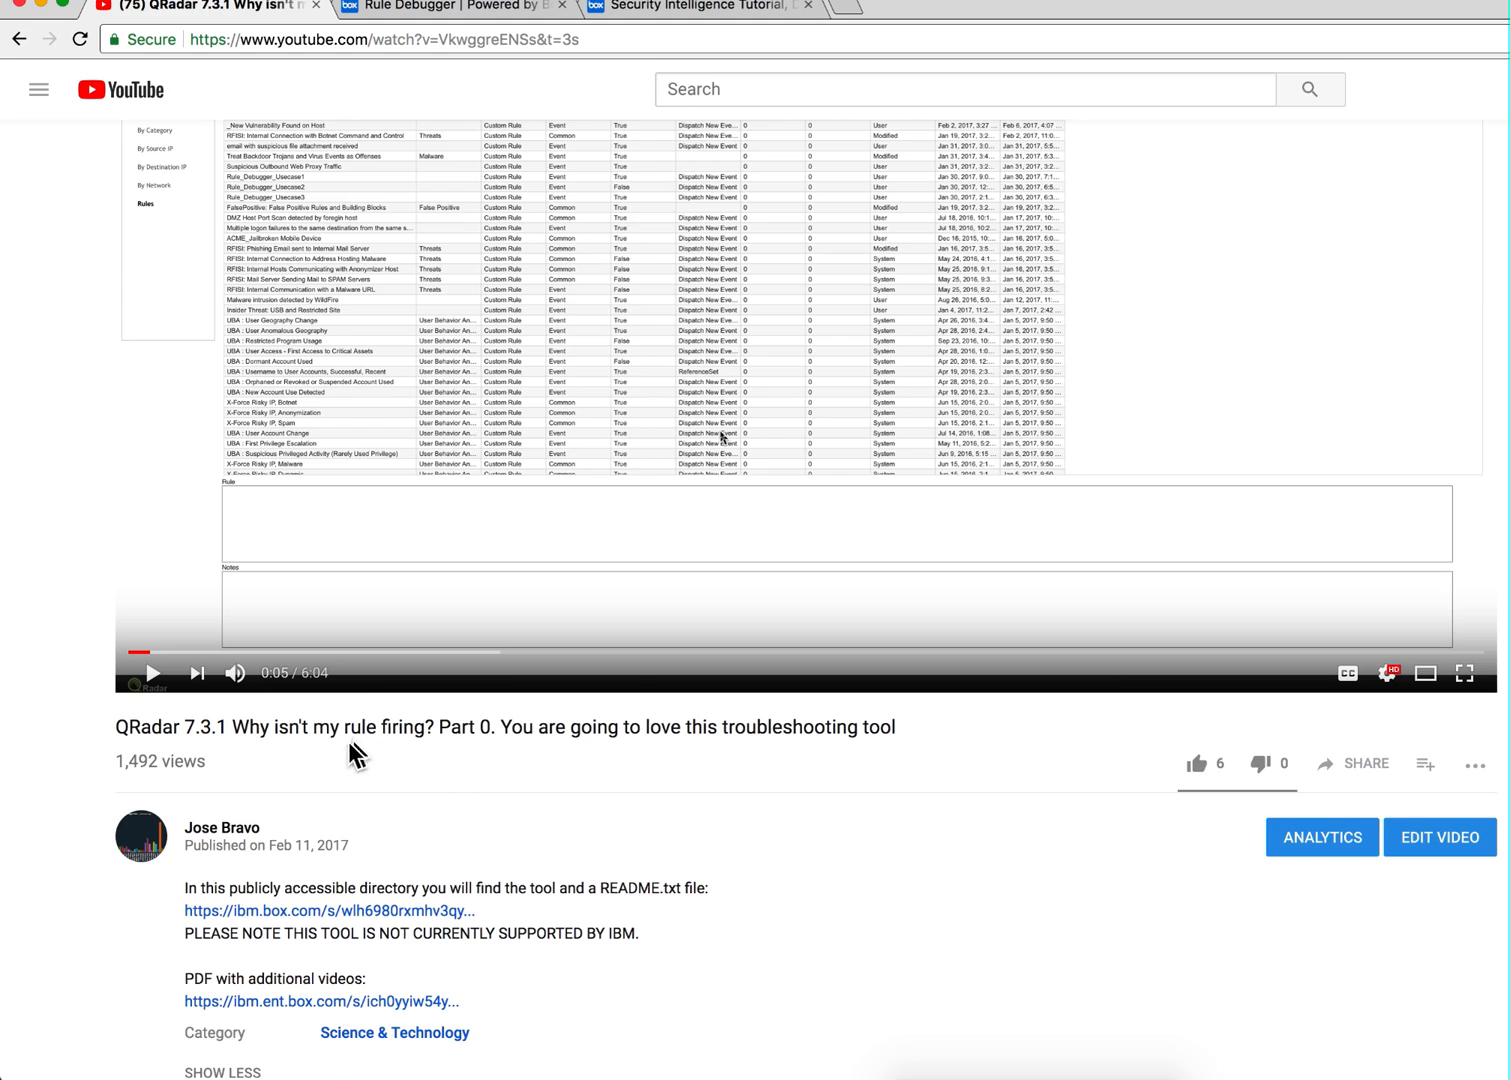
pyautogui.moveTo(221, 729)
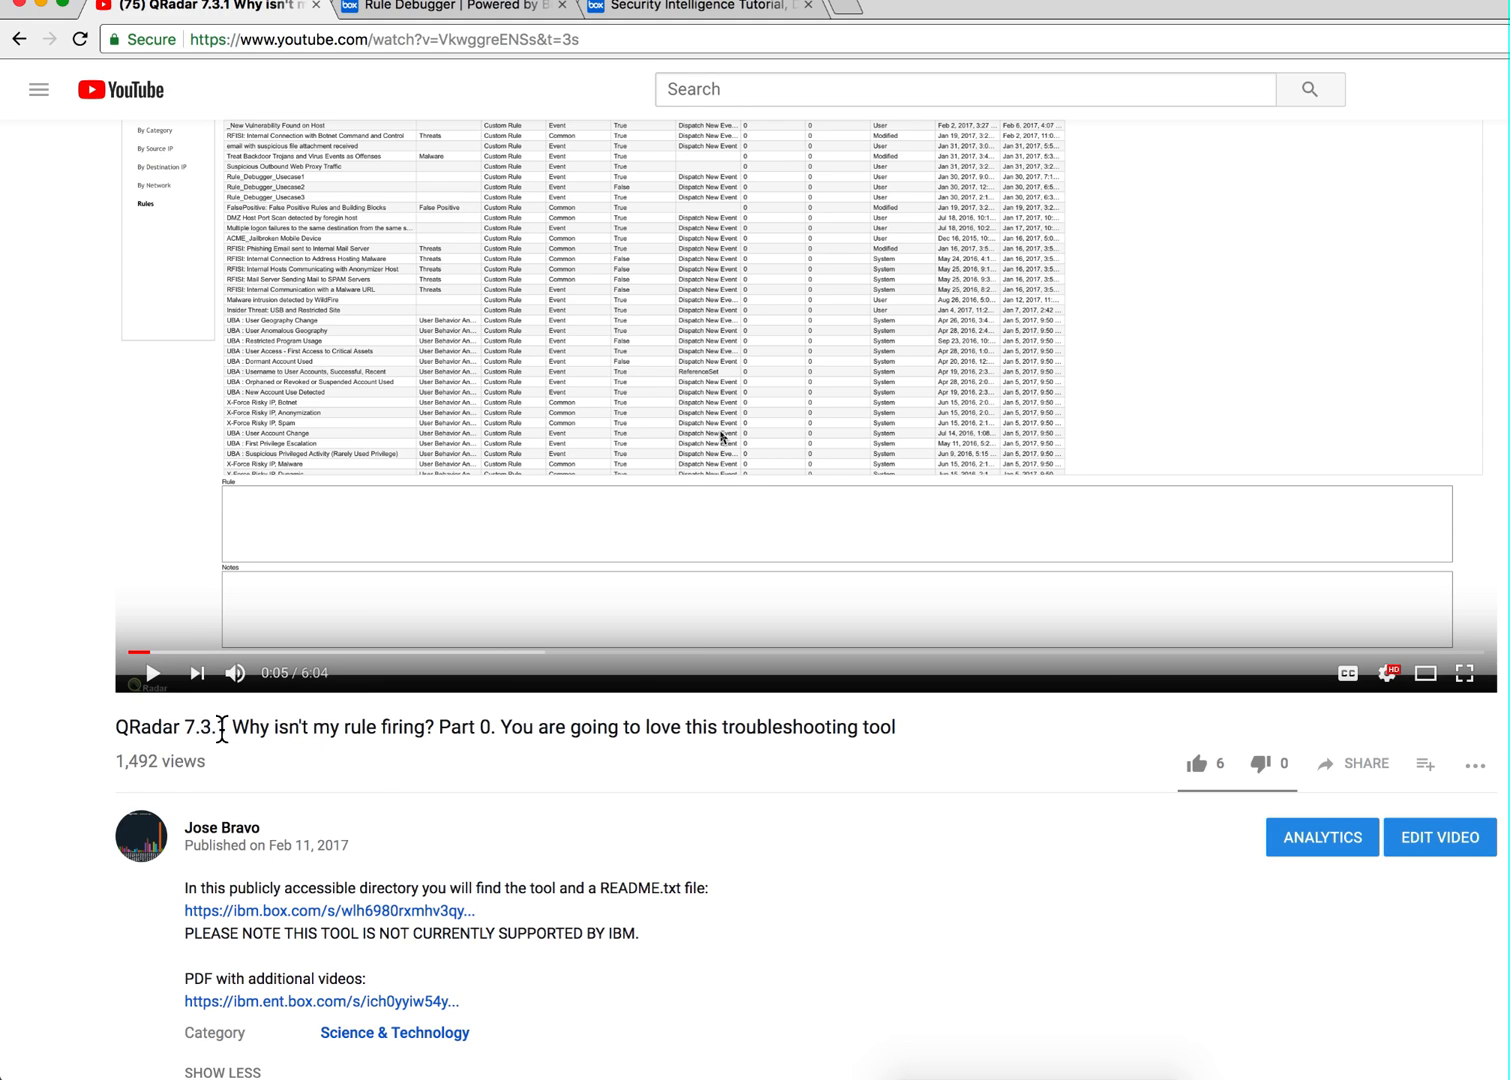
pyautogui.moveTo(551, 585)
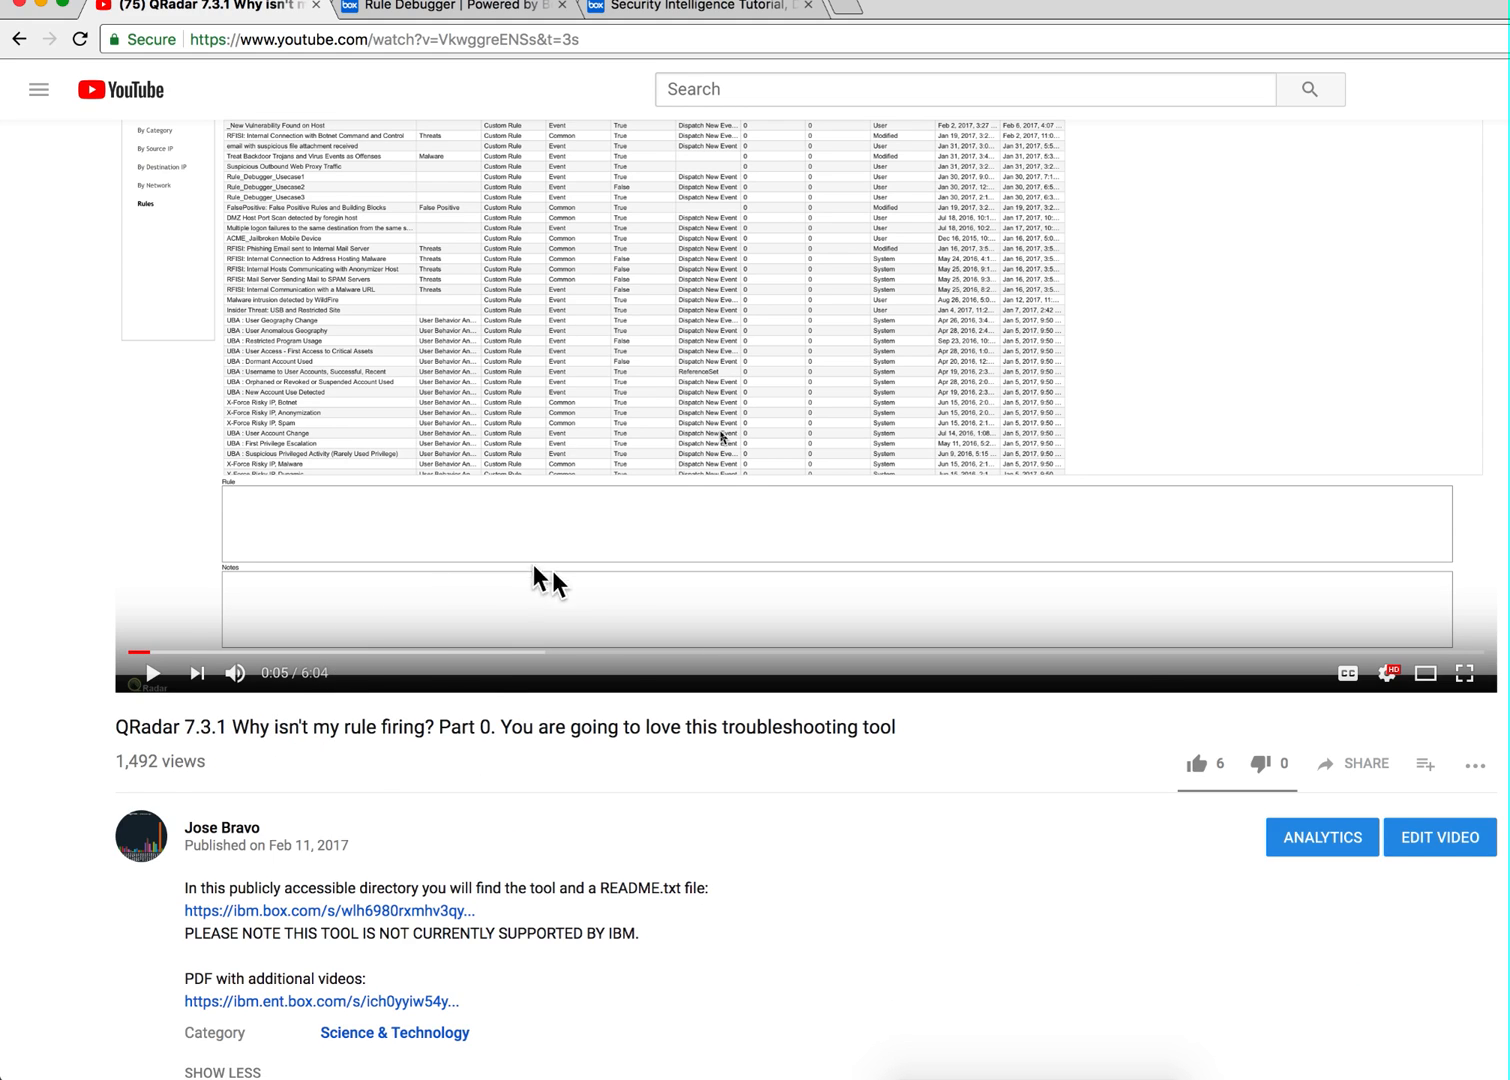
pyautogui.moveTo(683, 787)
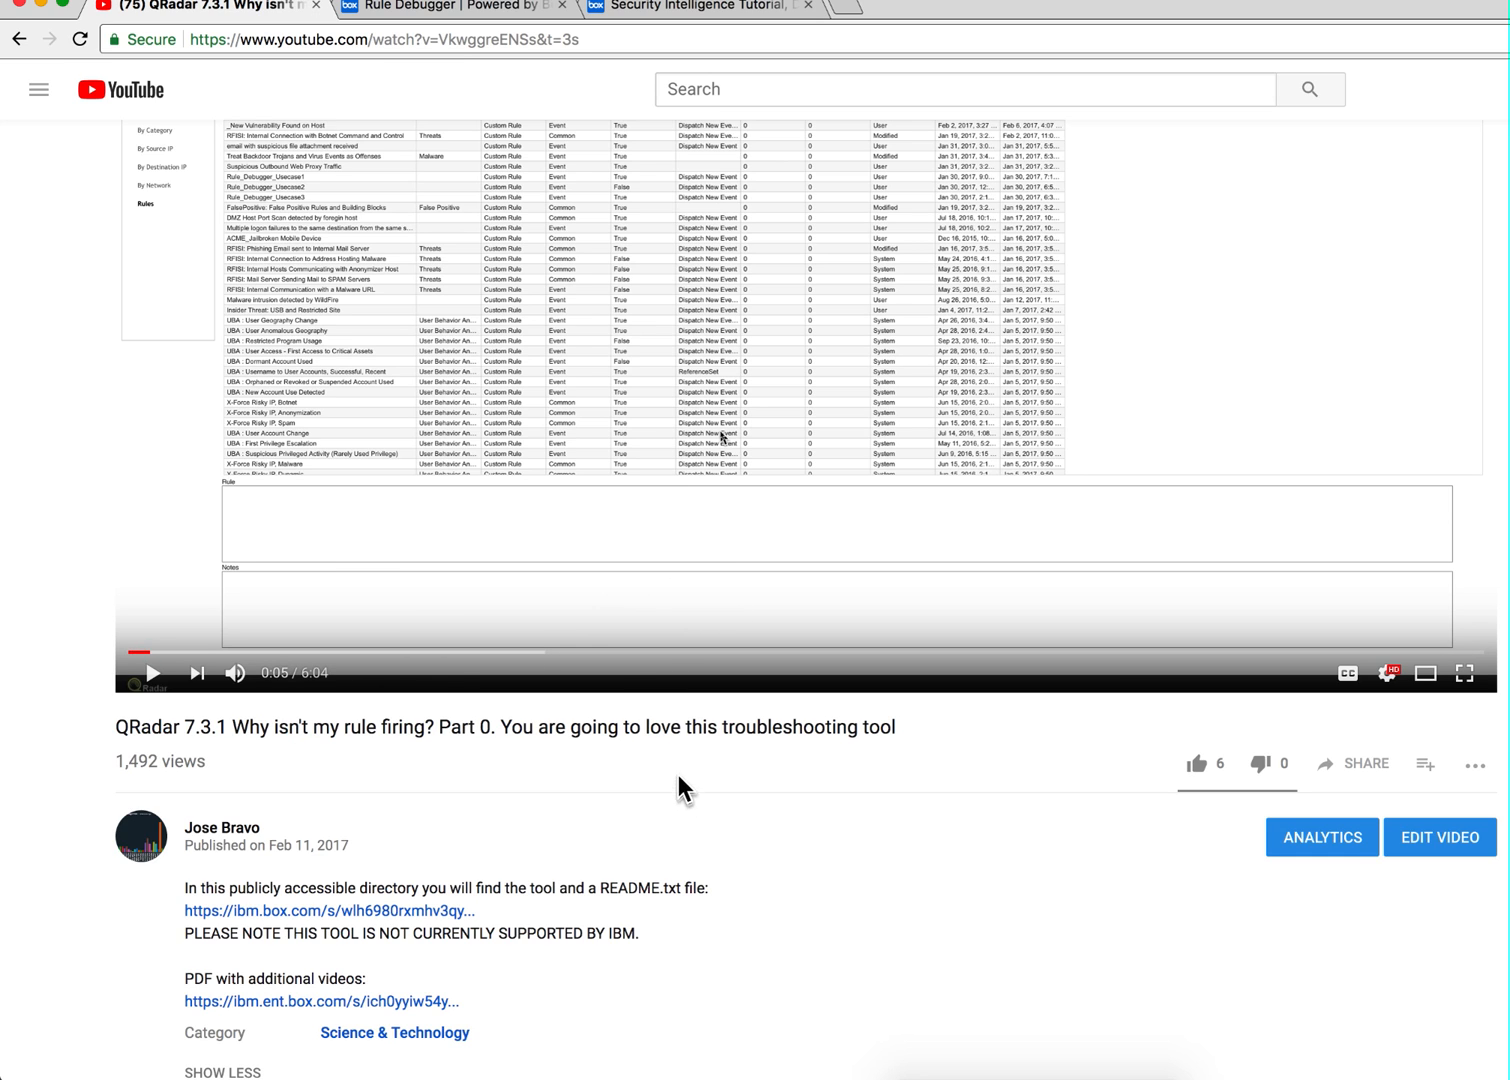
pyautogui.scroll(-3)
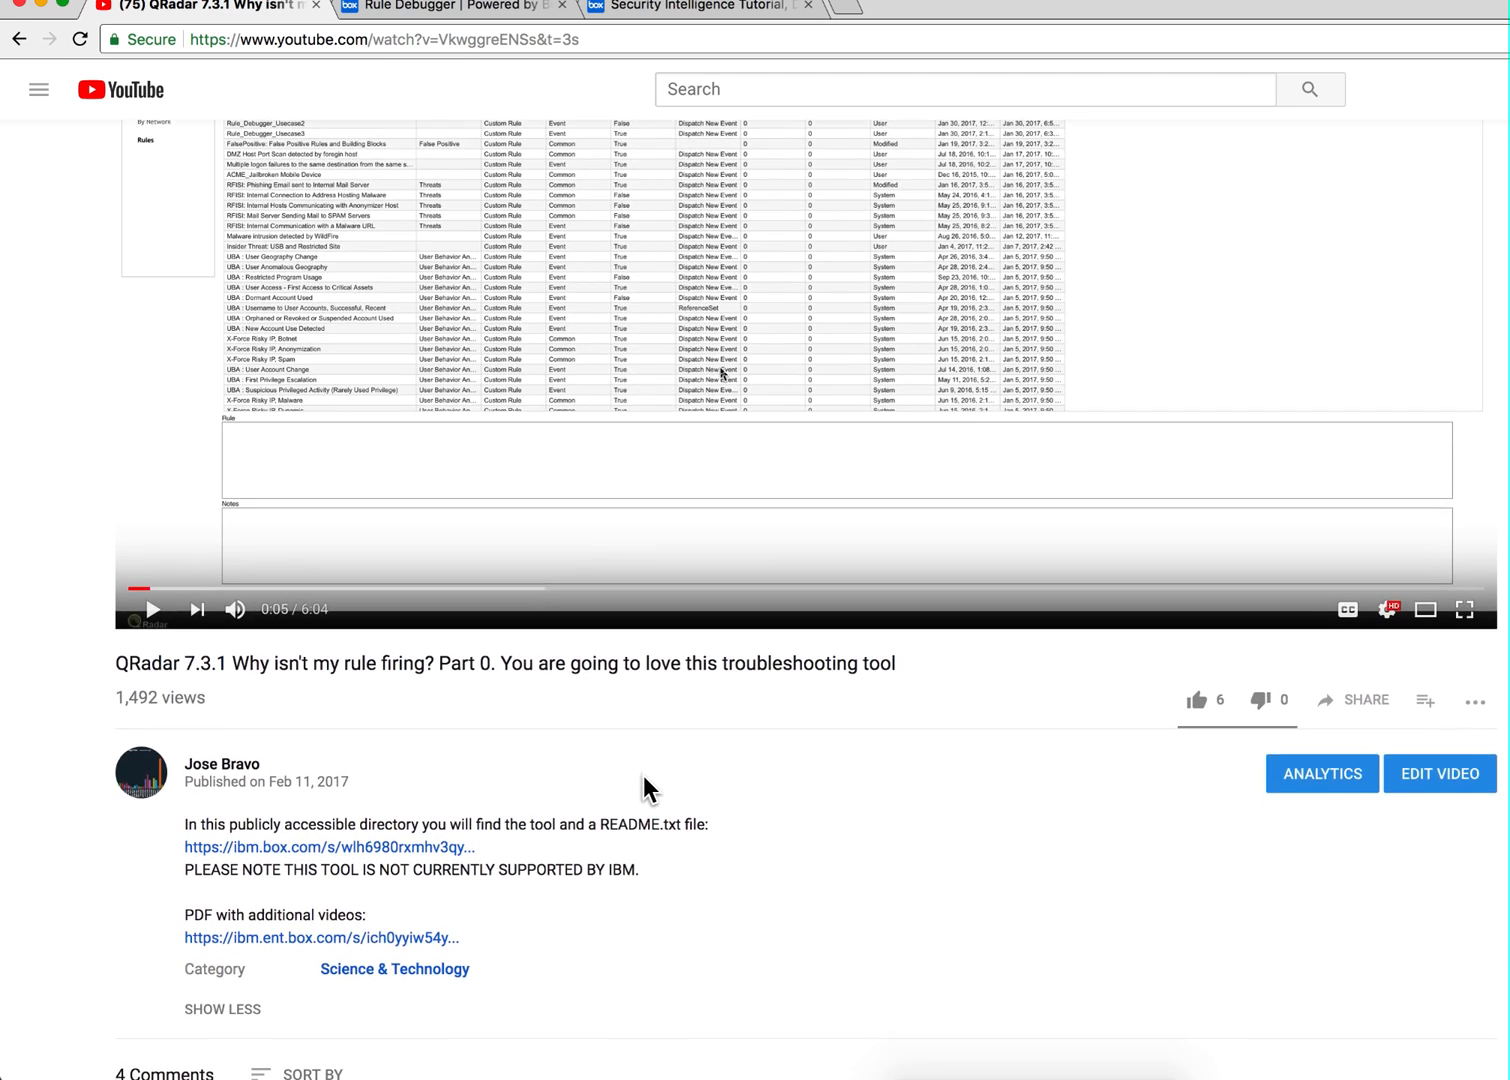
pyautogui.scroll(-3)
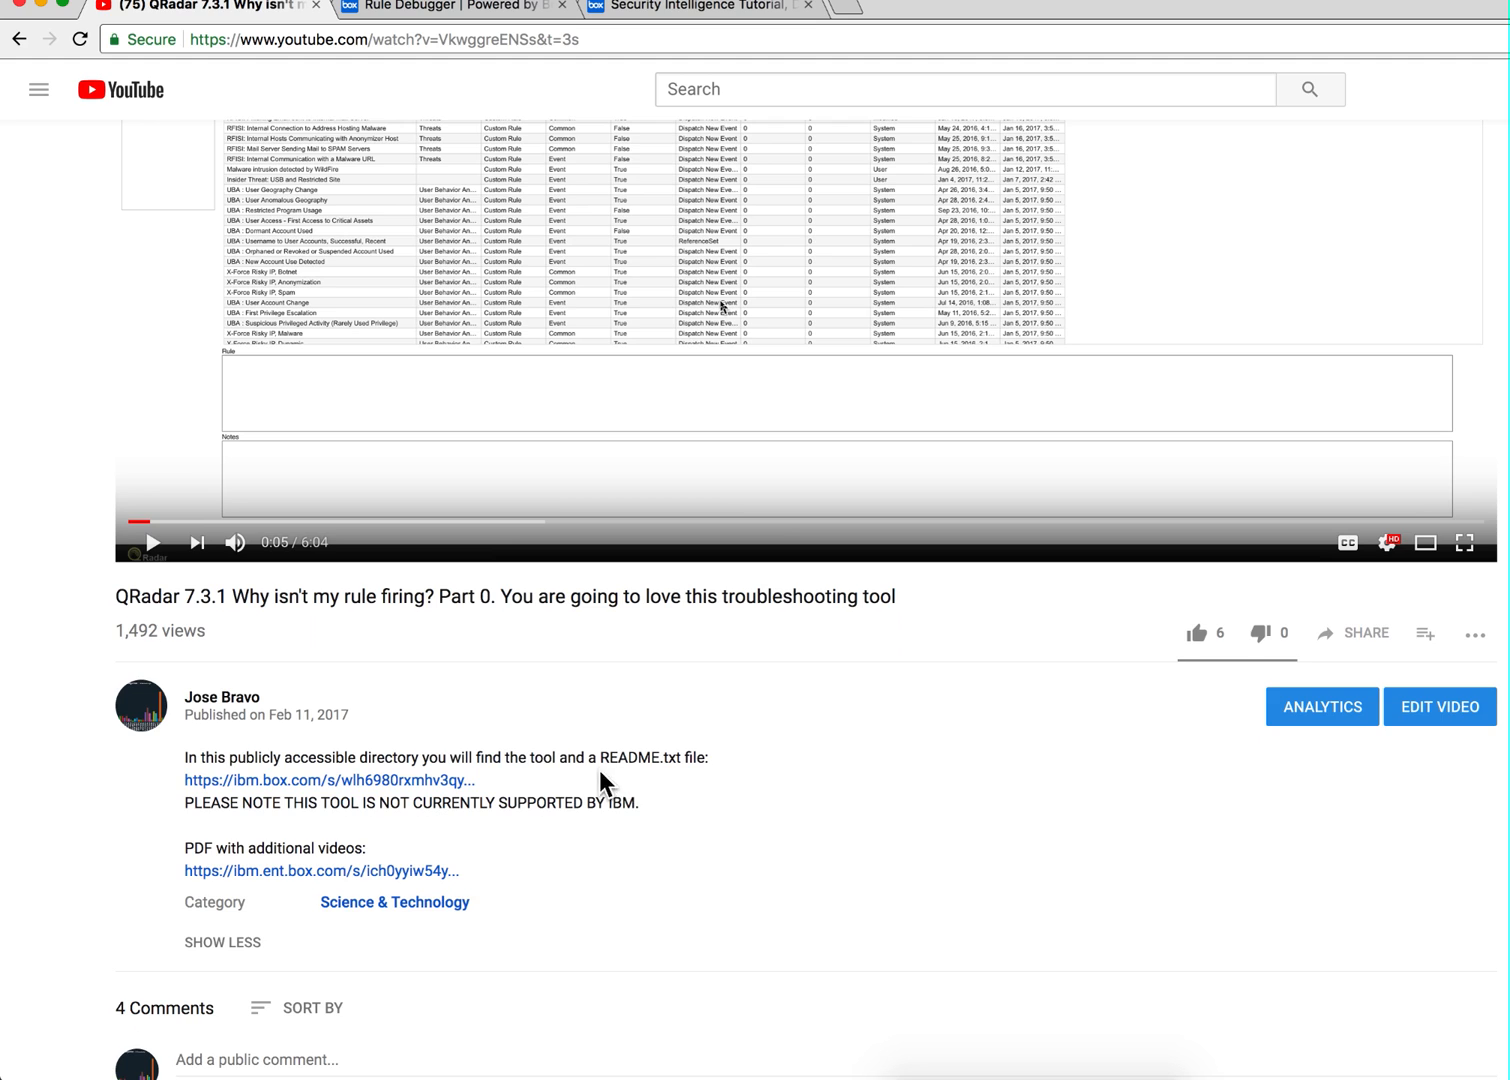
pyautogui.moveTo(432, 788)
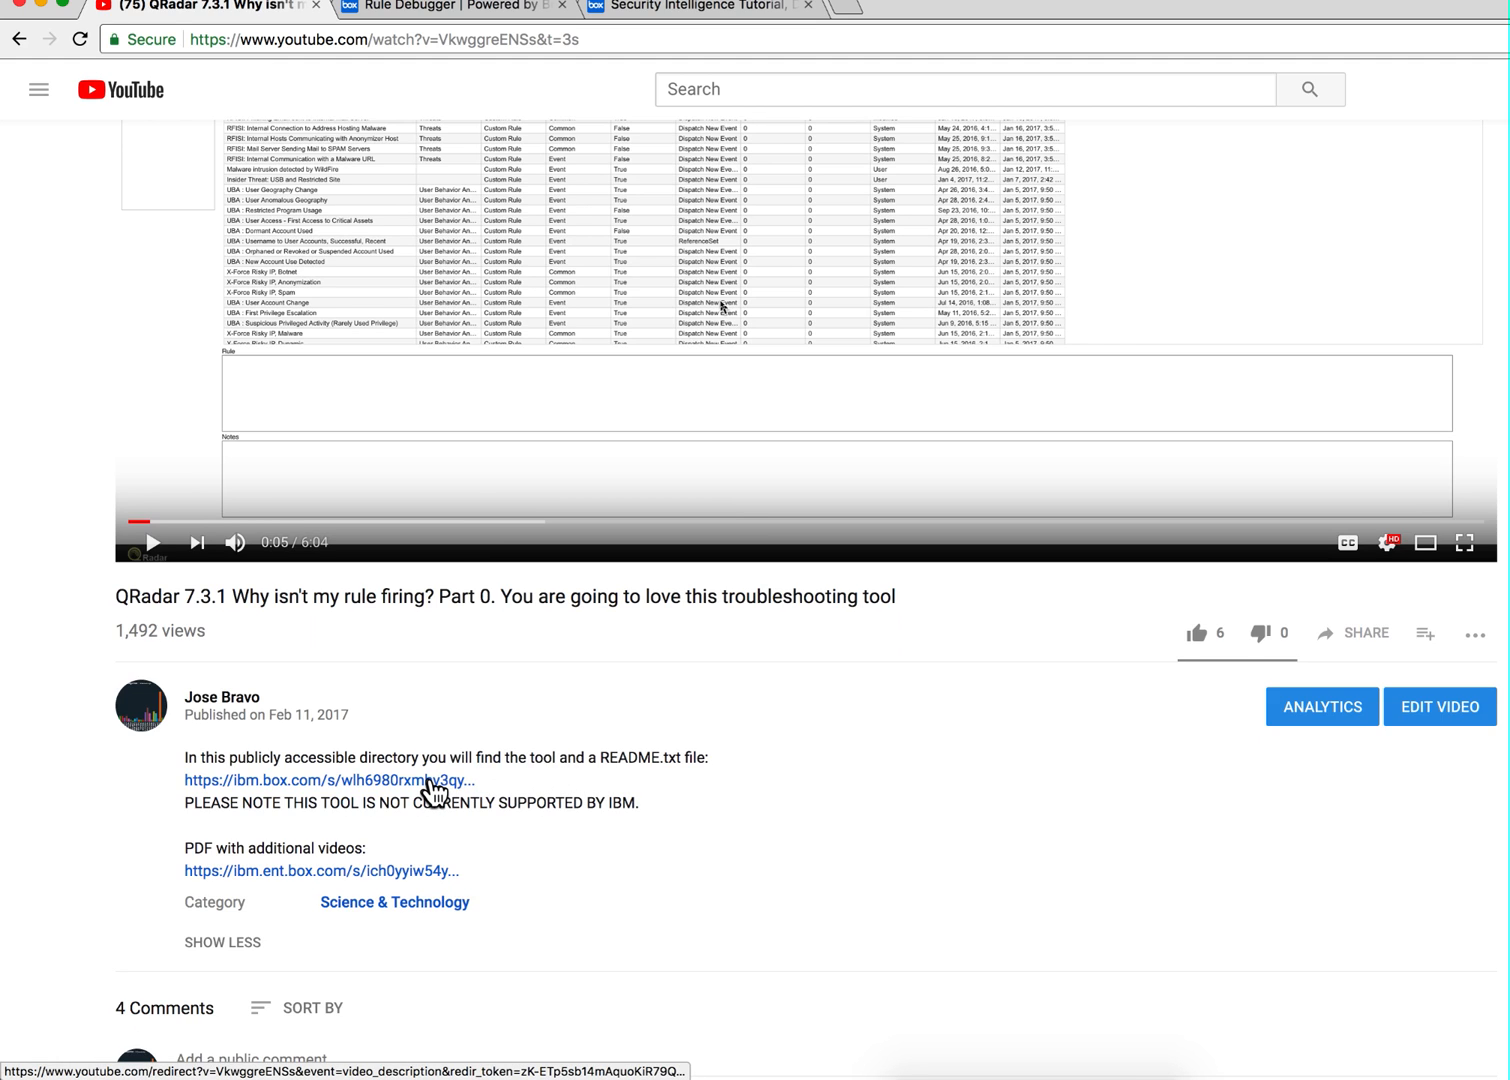
pyautogui.click(318, 781)
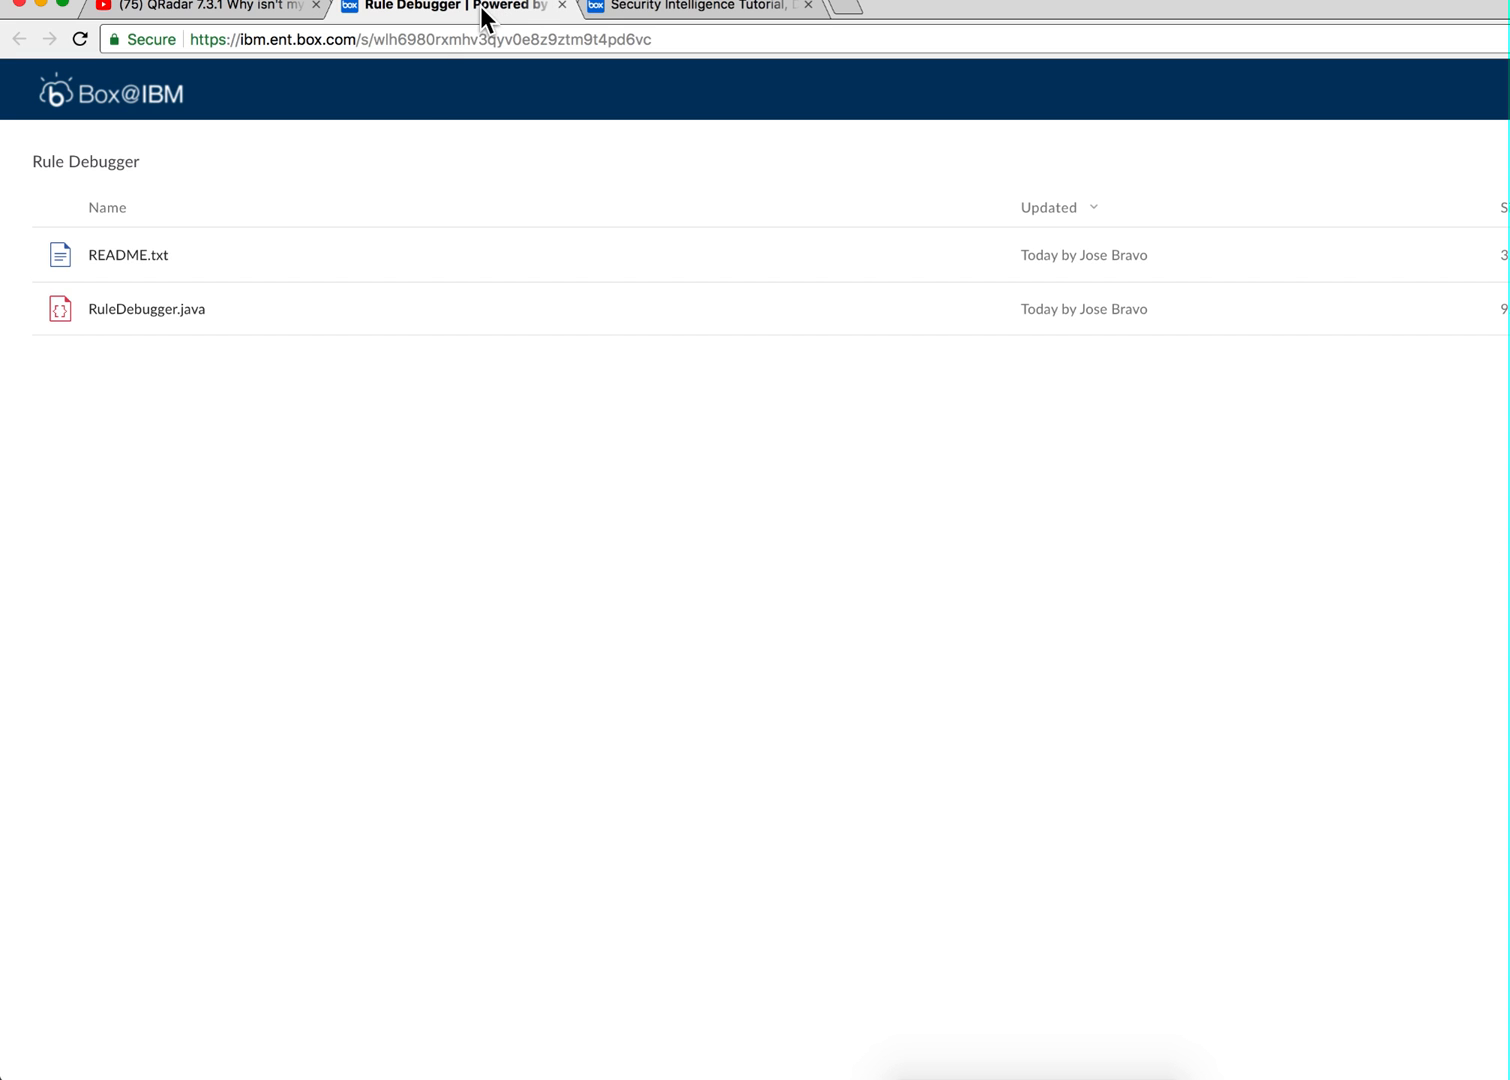
pyautogui.moveTo(127, 255)
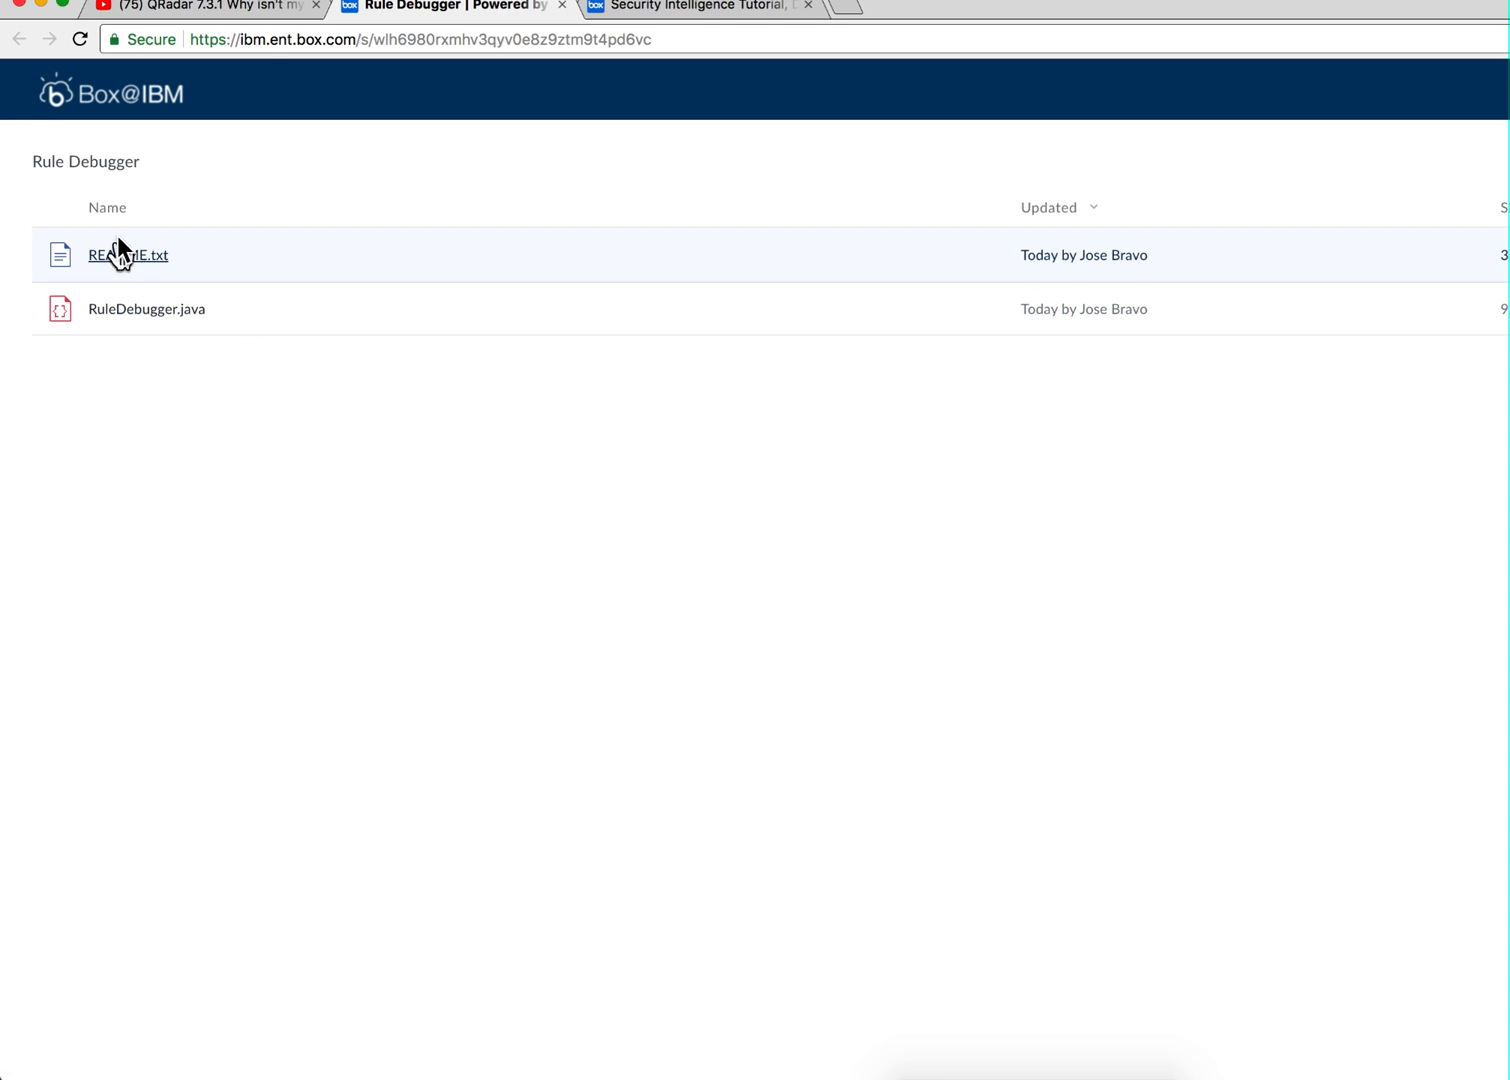
pyautogui.moveTo(147, 331)
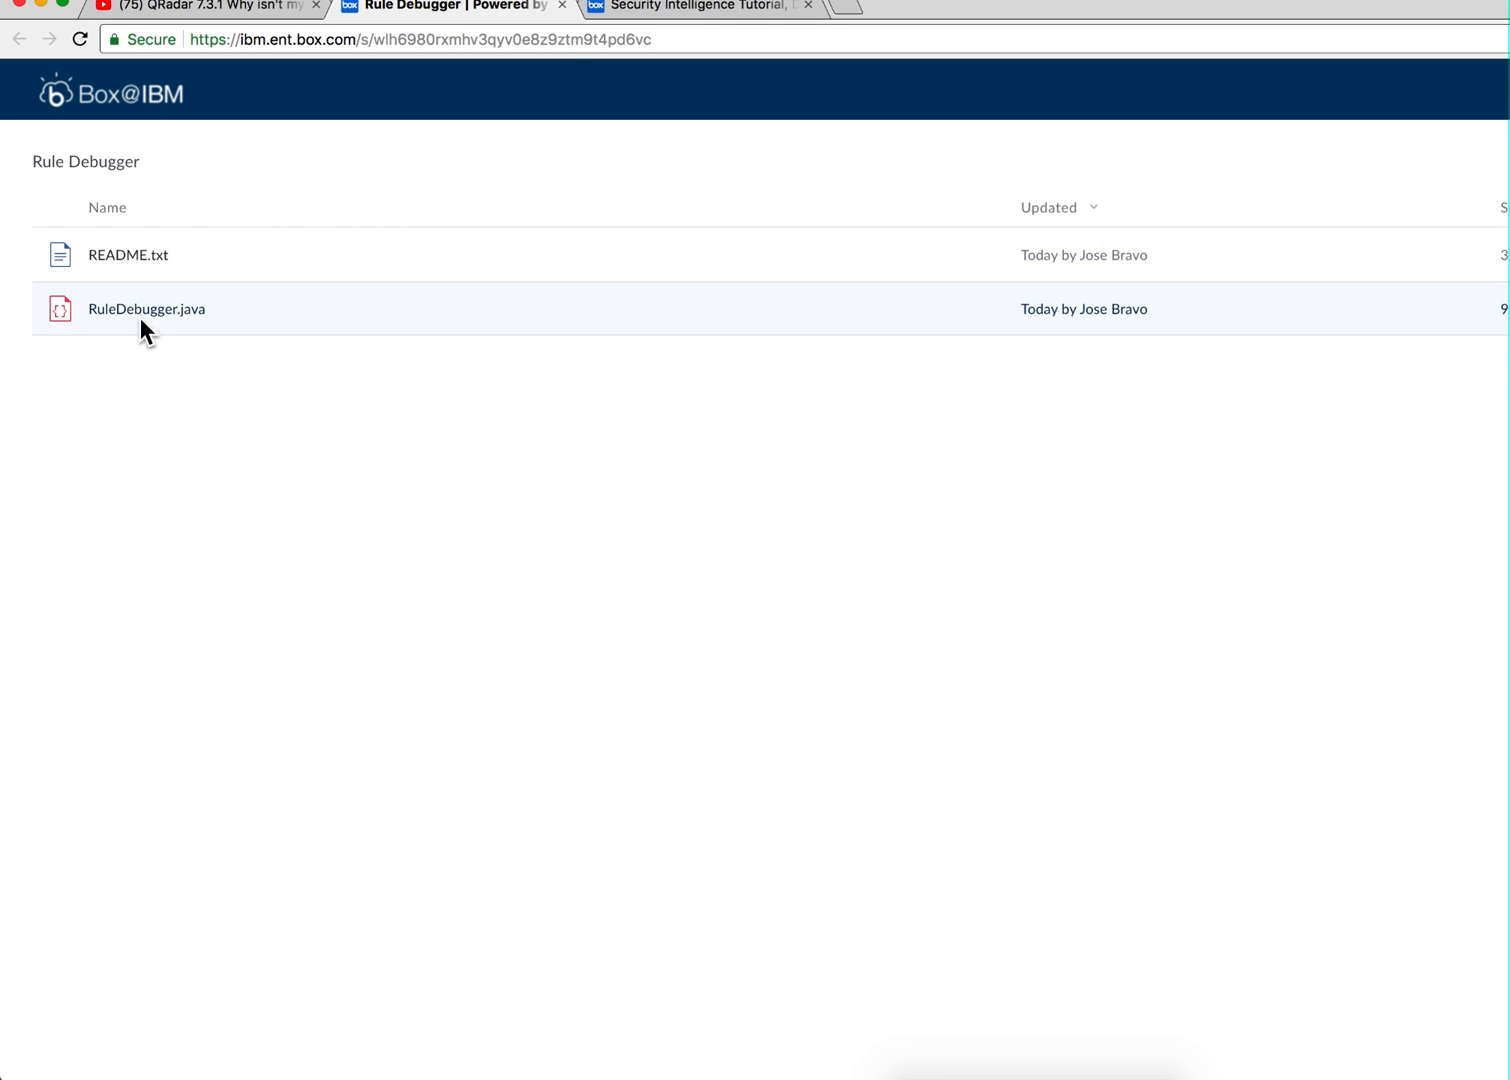
pyautogui.moveTo(219, 337)
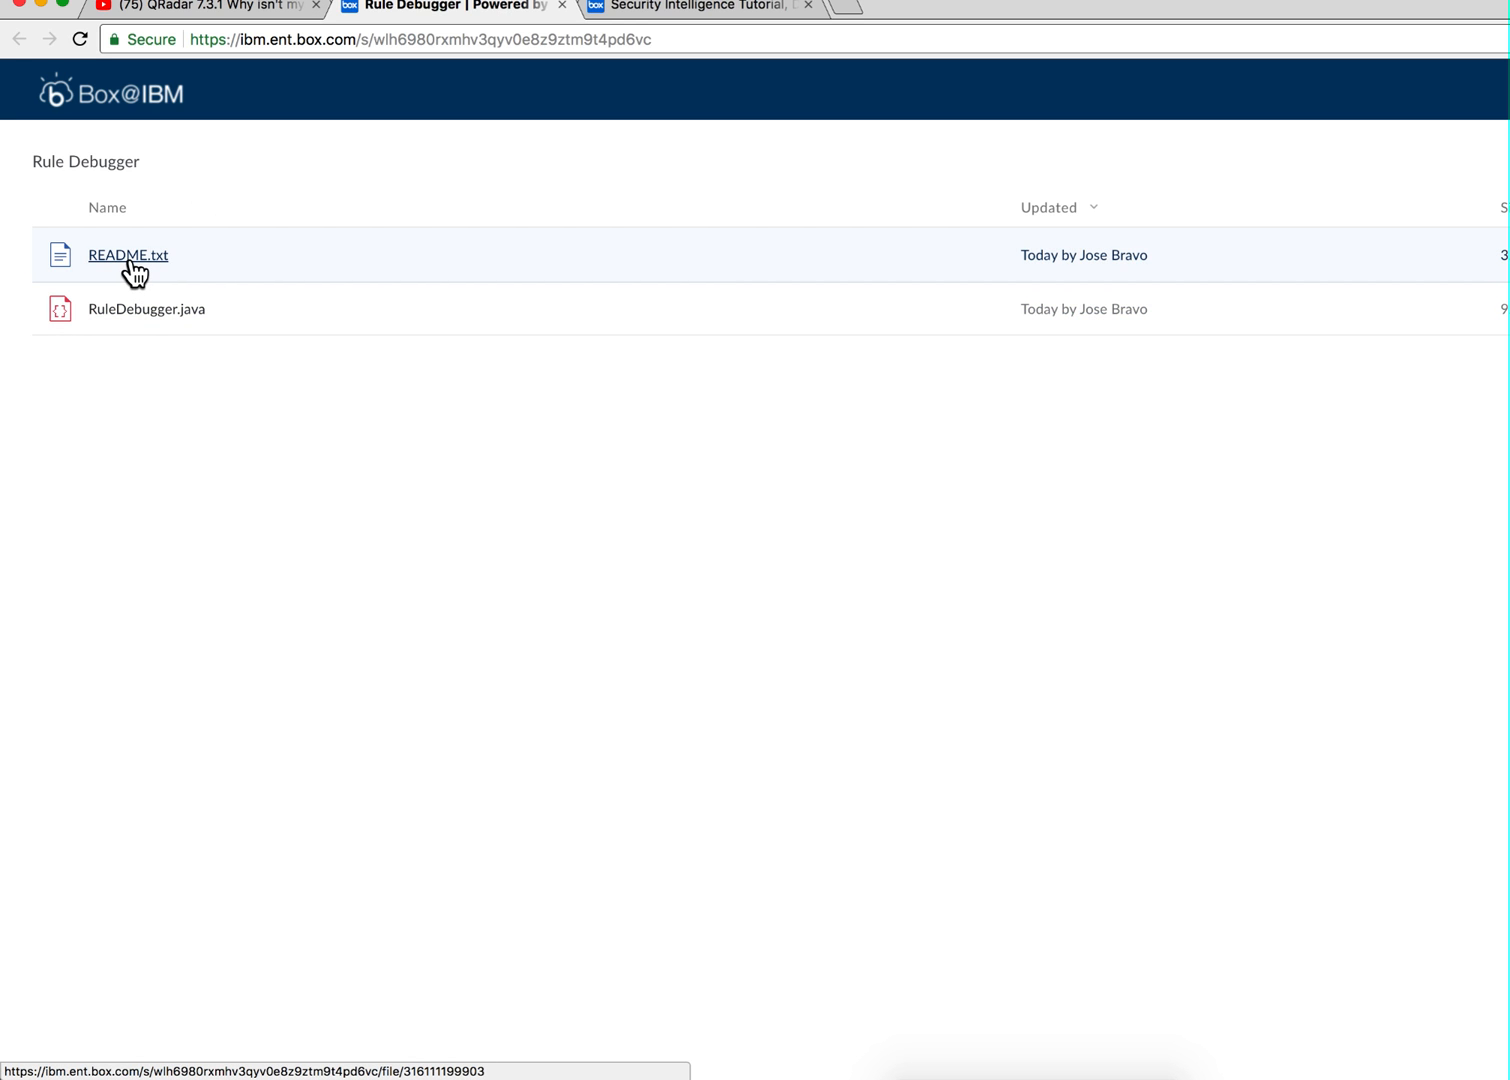
pyautogui.moveTo(127, 255)
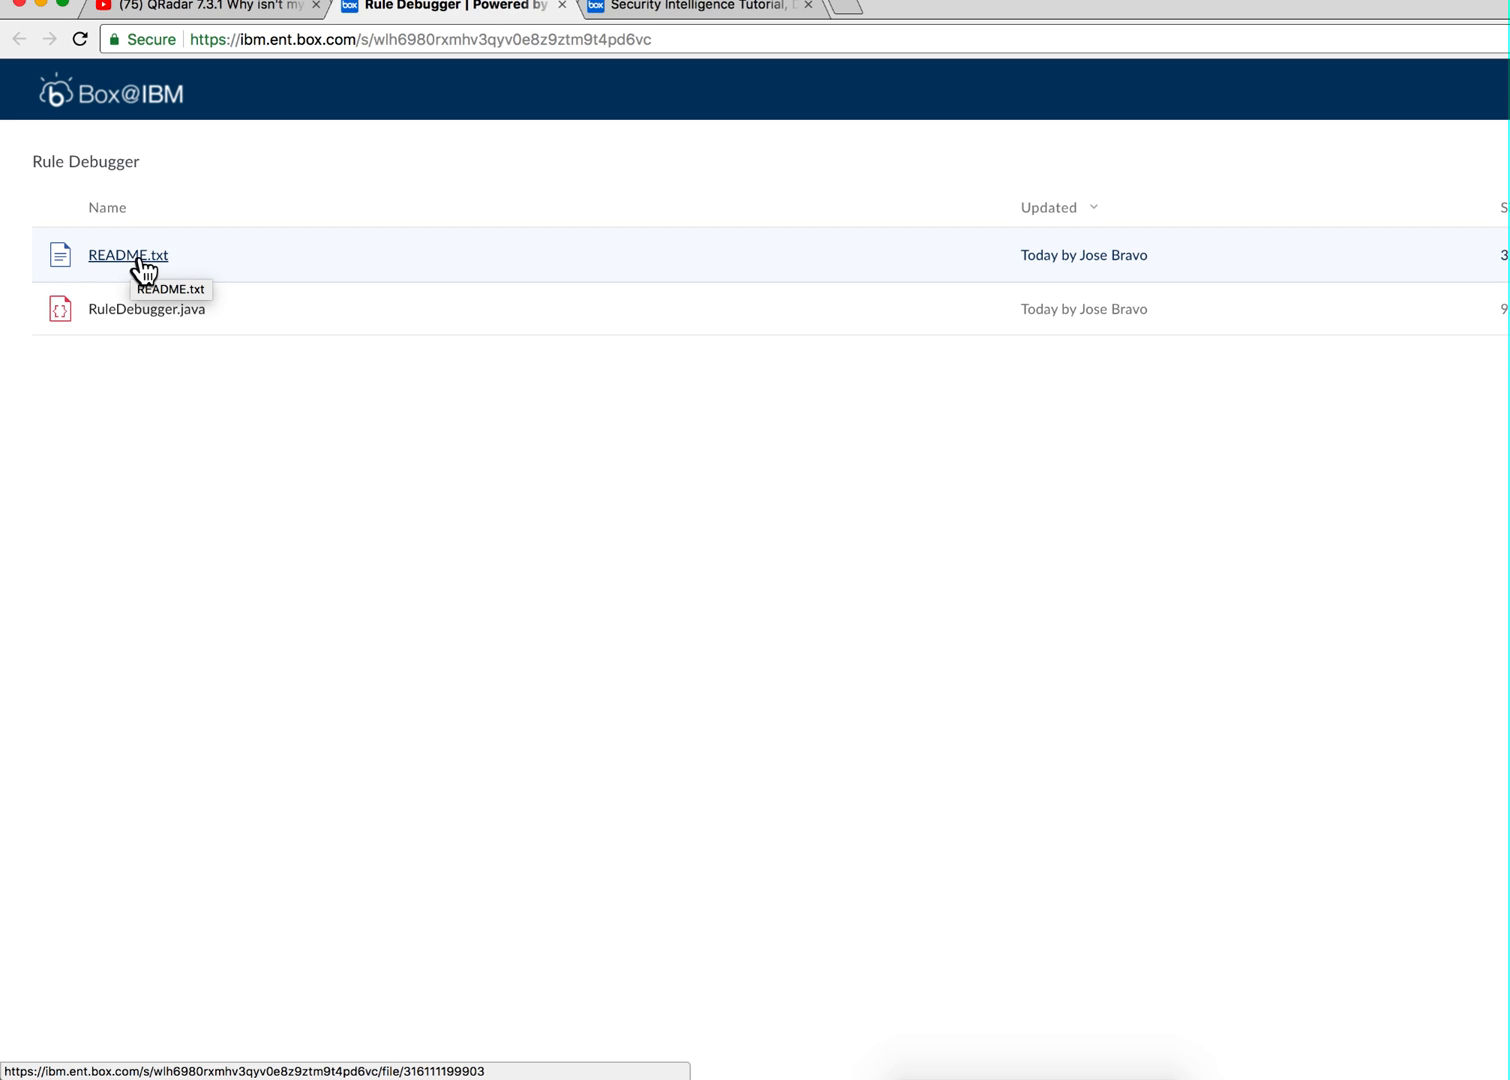
pyautogui.moveTo(222, 18)
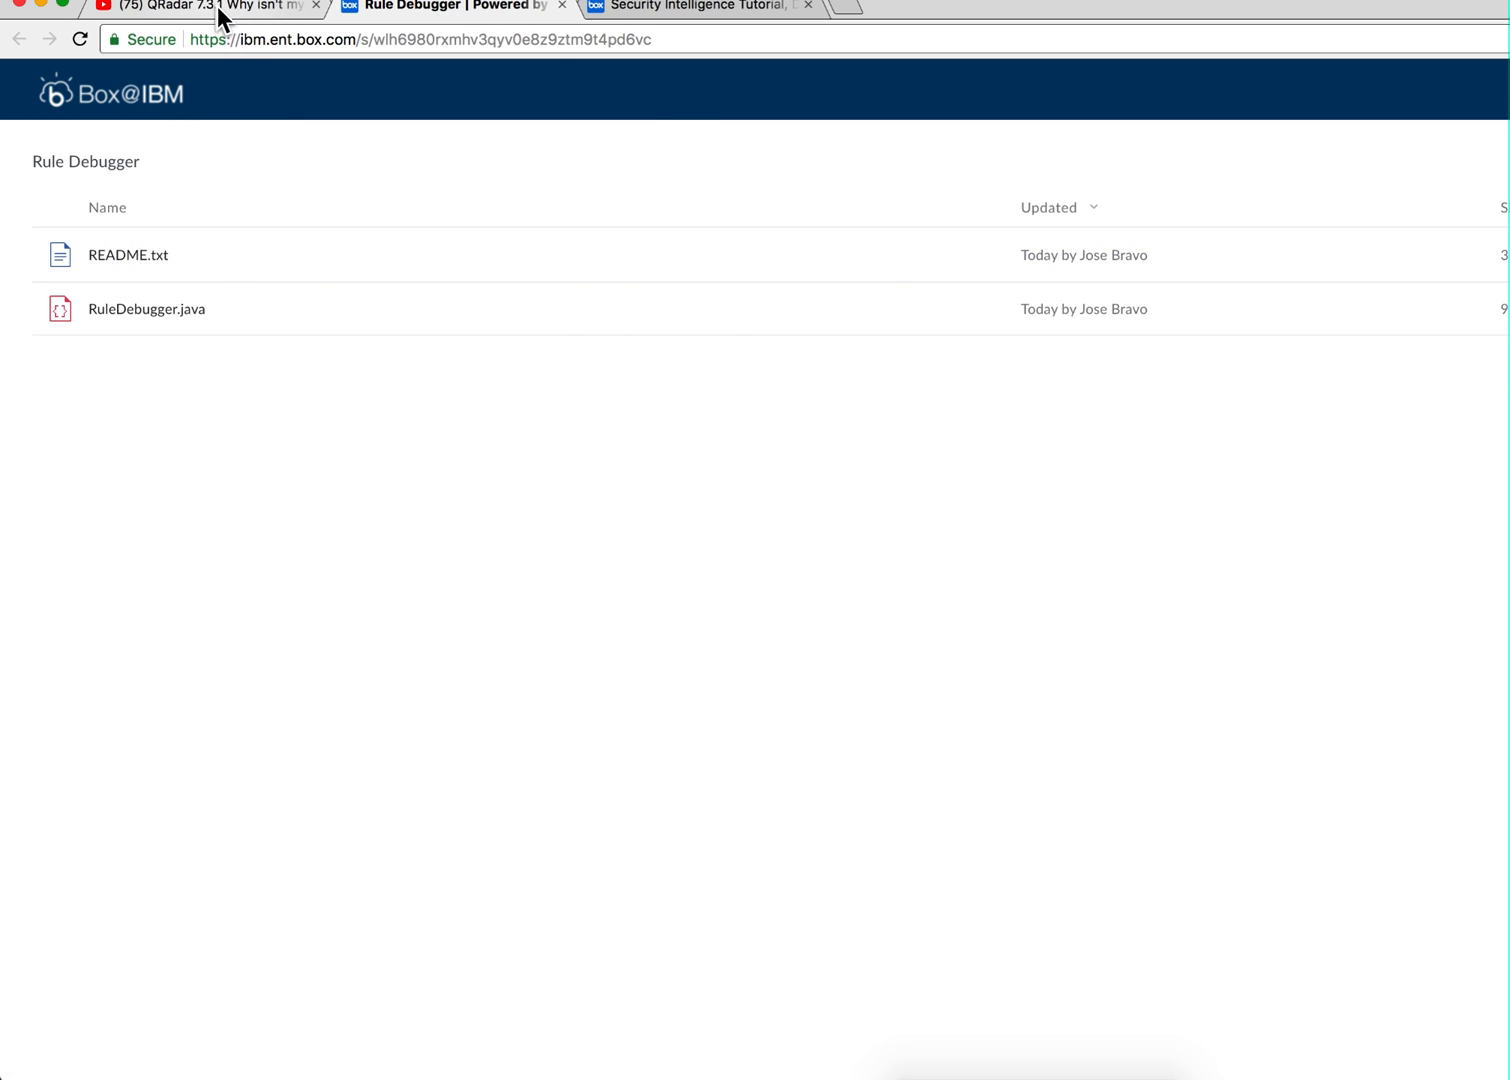
# - Return from the Rule Debugger Box folder to the YouTube video tab
pyautogui.click(200, 6)
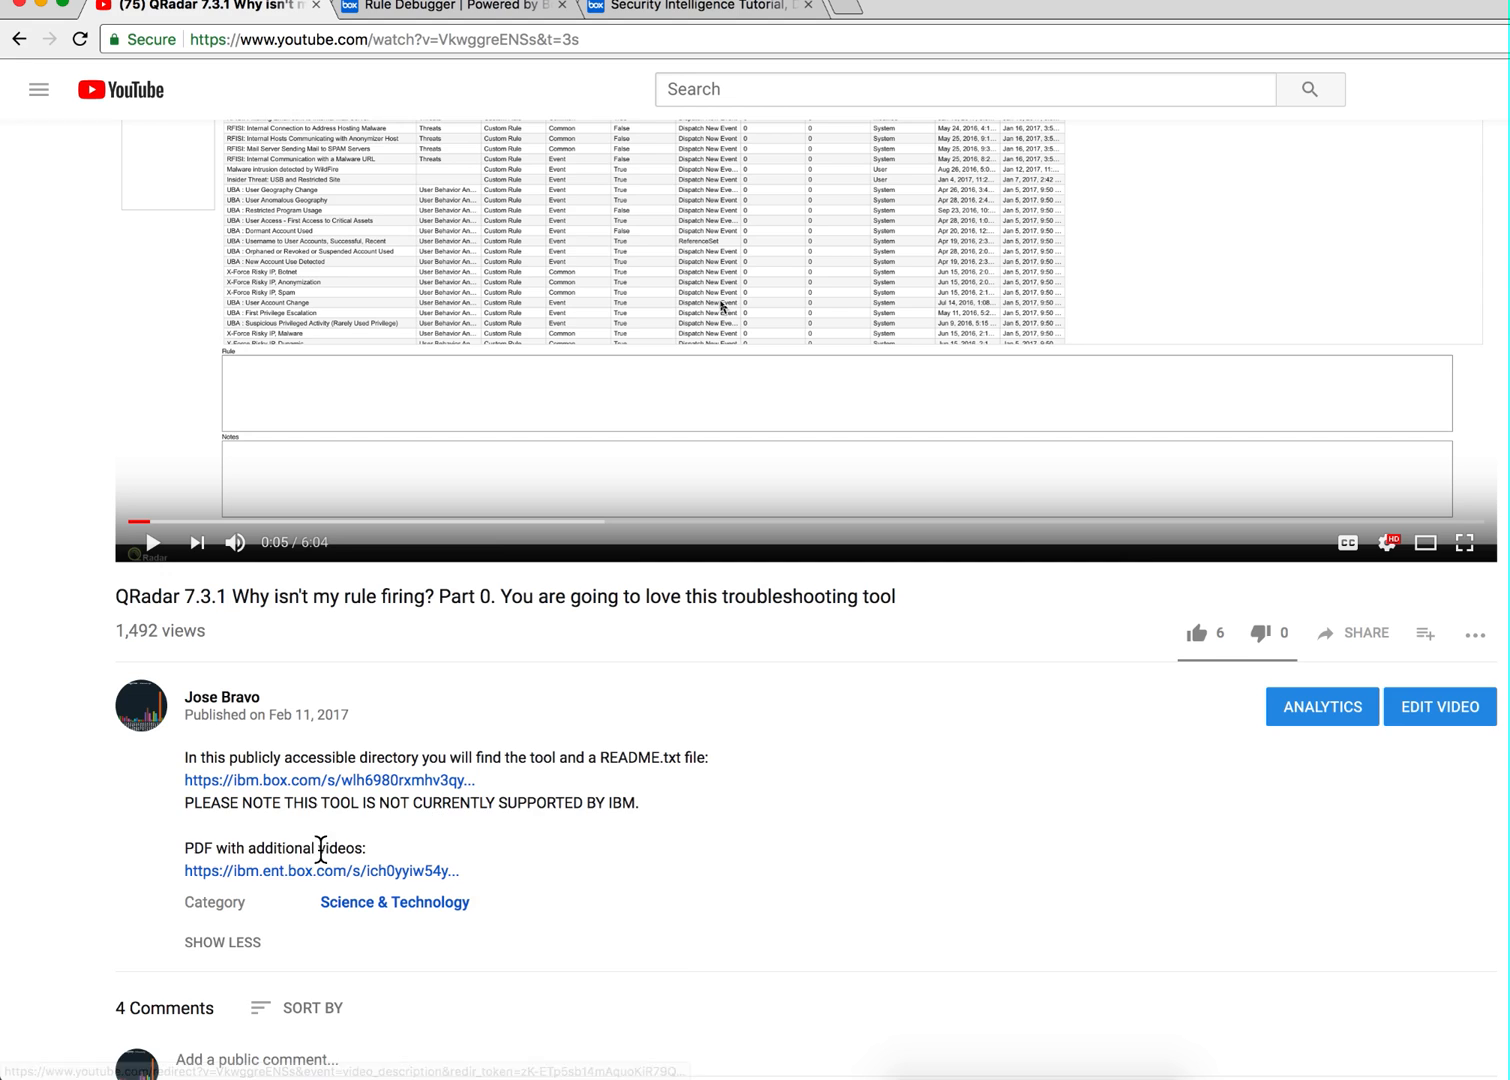
pyautogui.moveTo(432, 870)
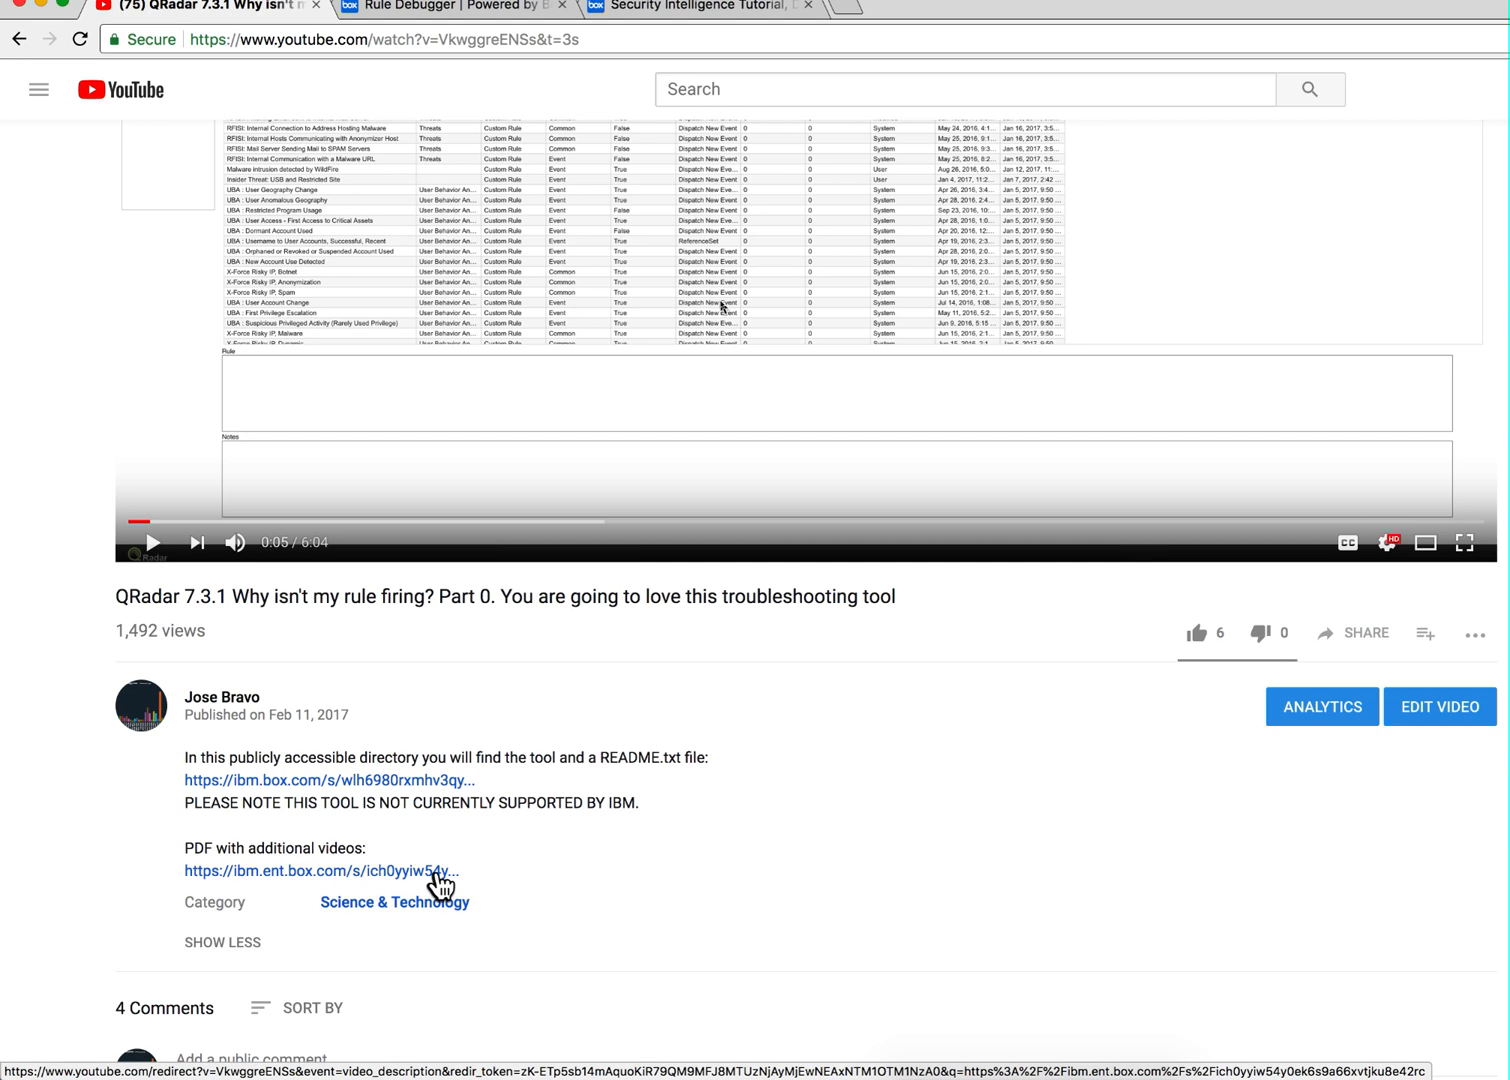
pyautogui.moveTo(640, 135)
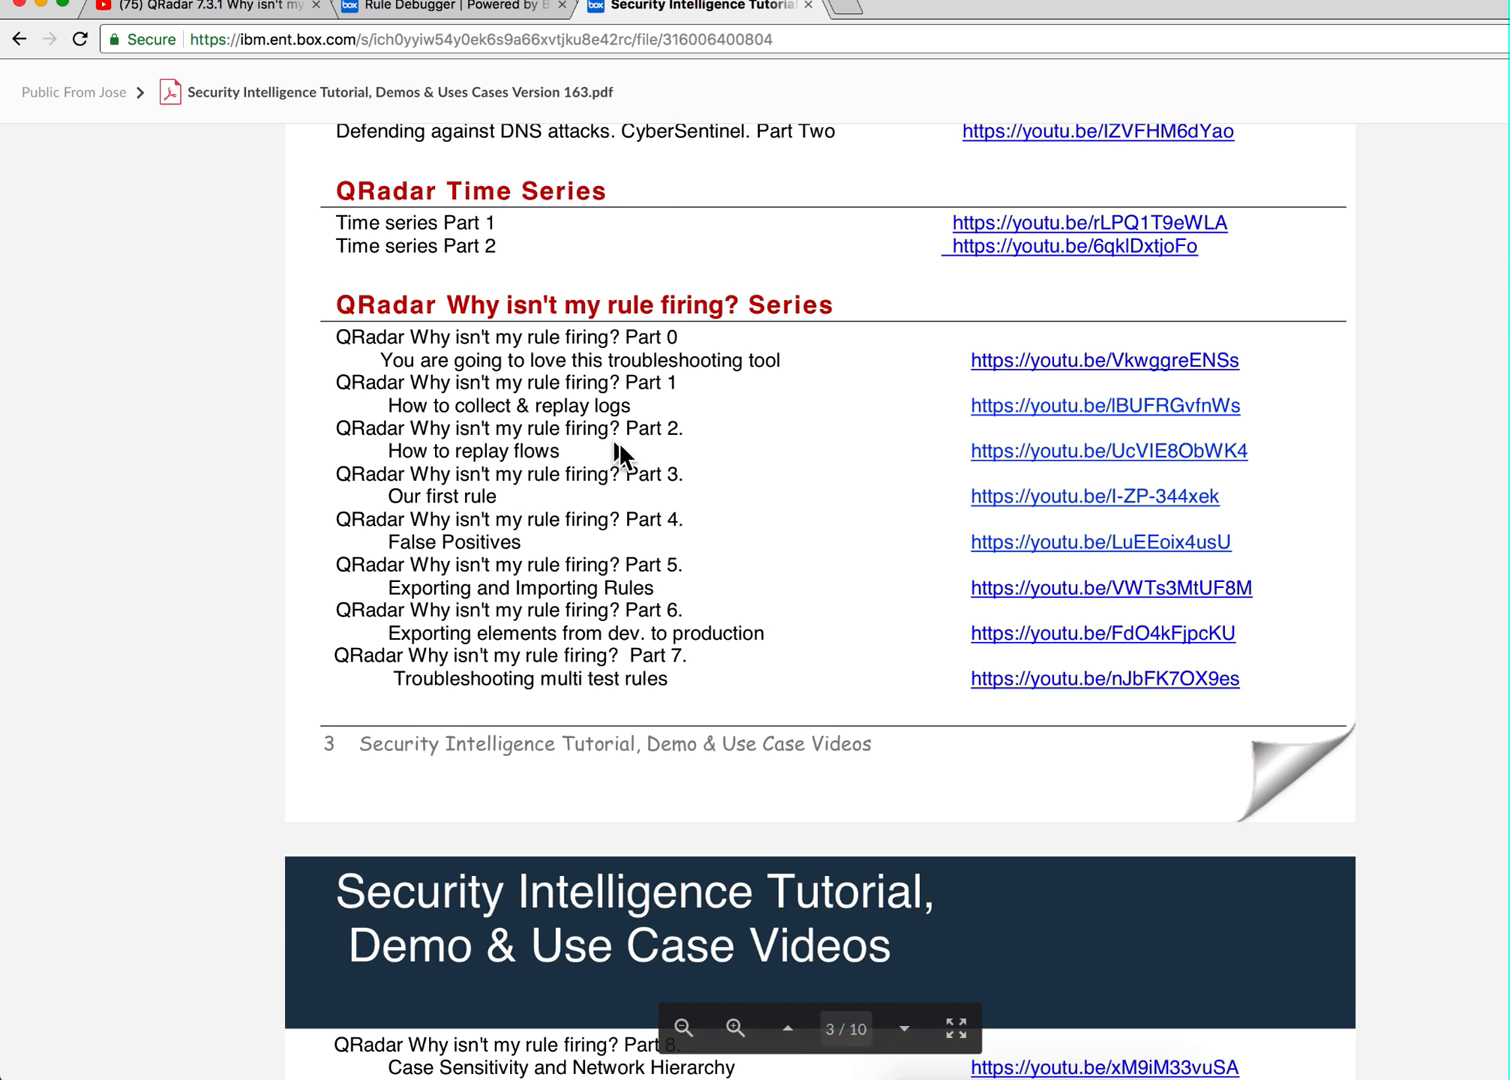
pyautogui.moveTo(703, 430)
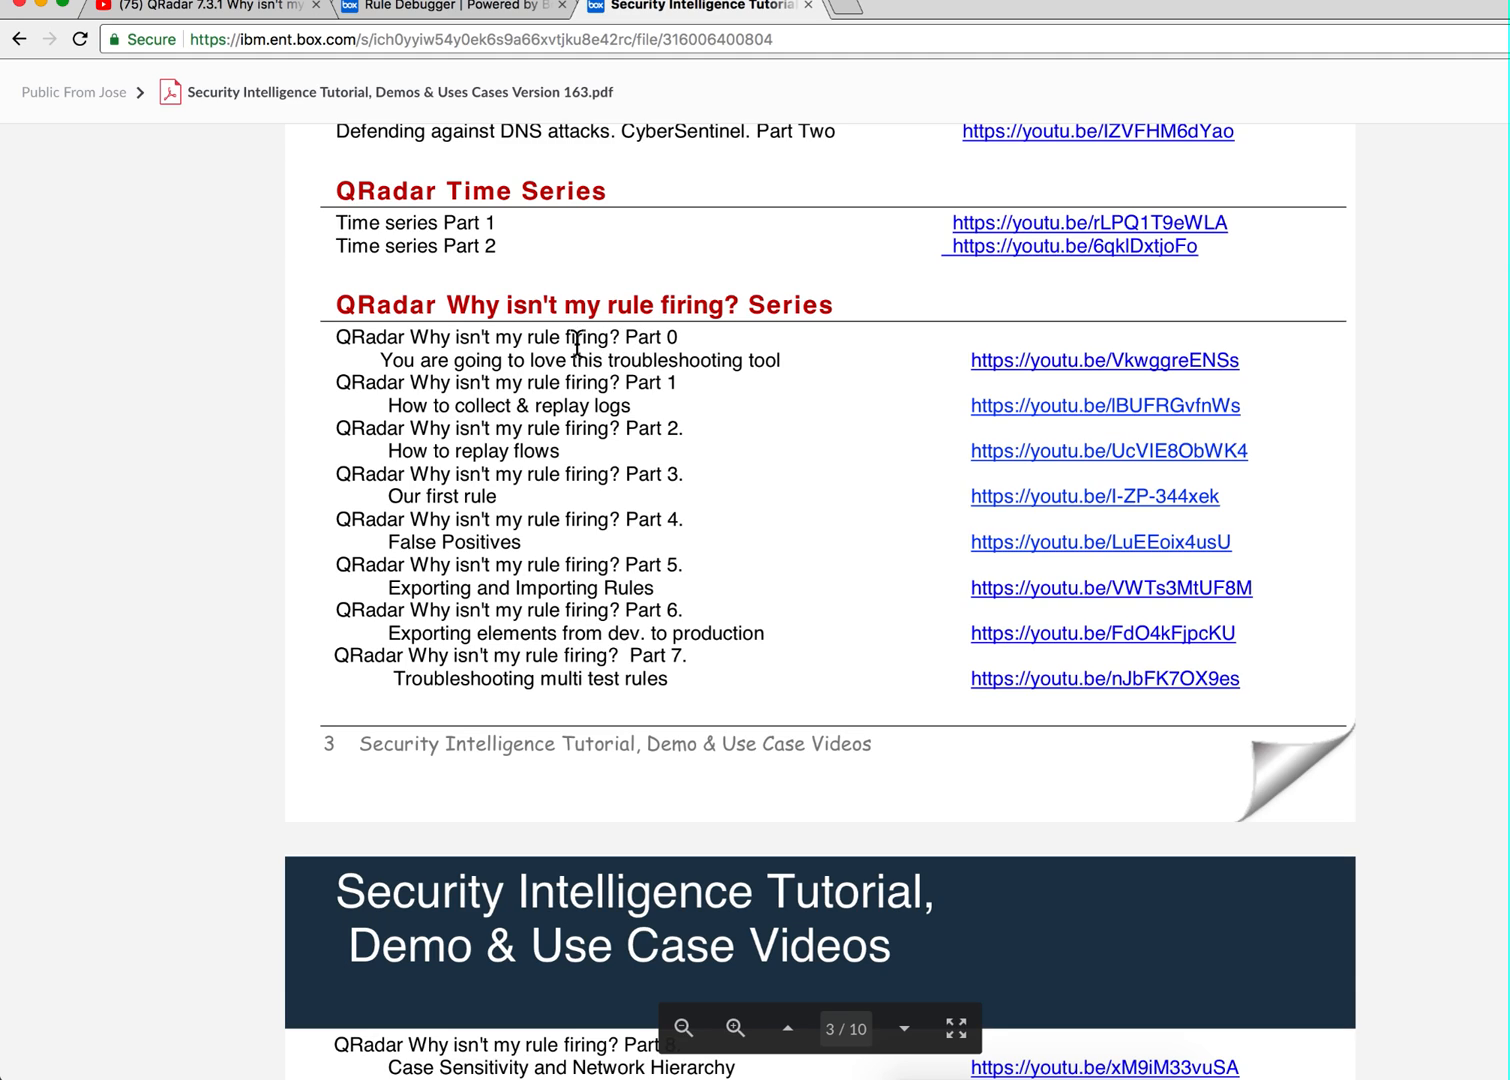
pyautogui.moveTo(483, 371)
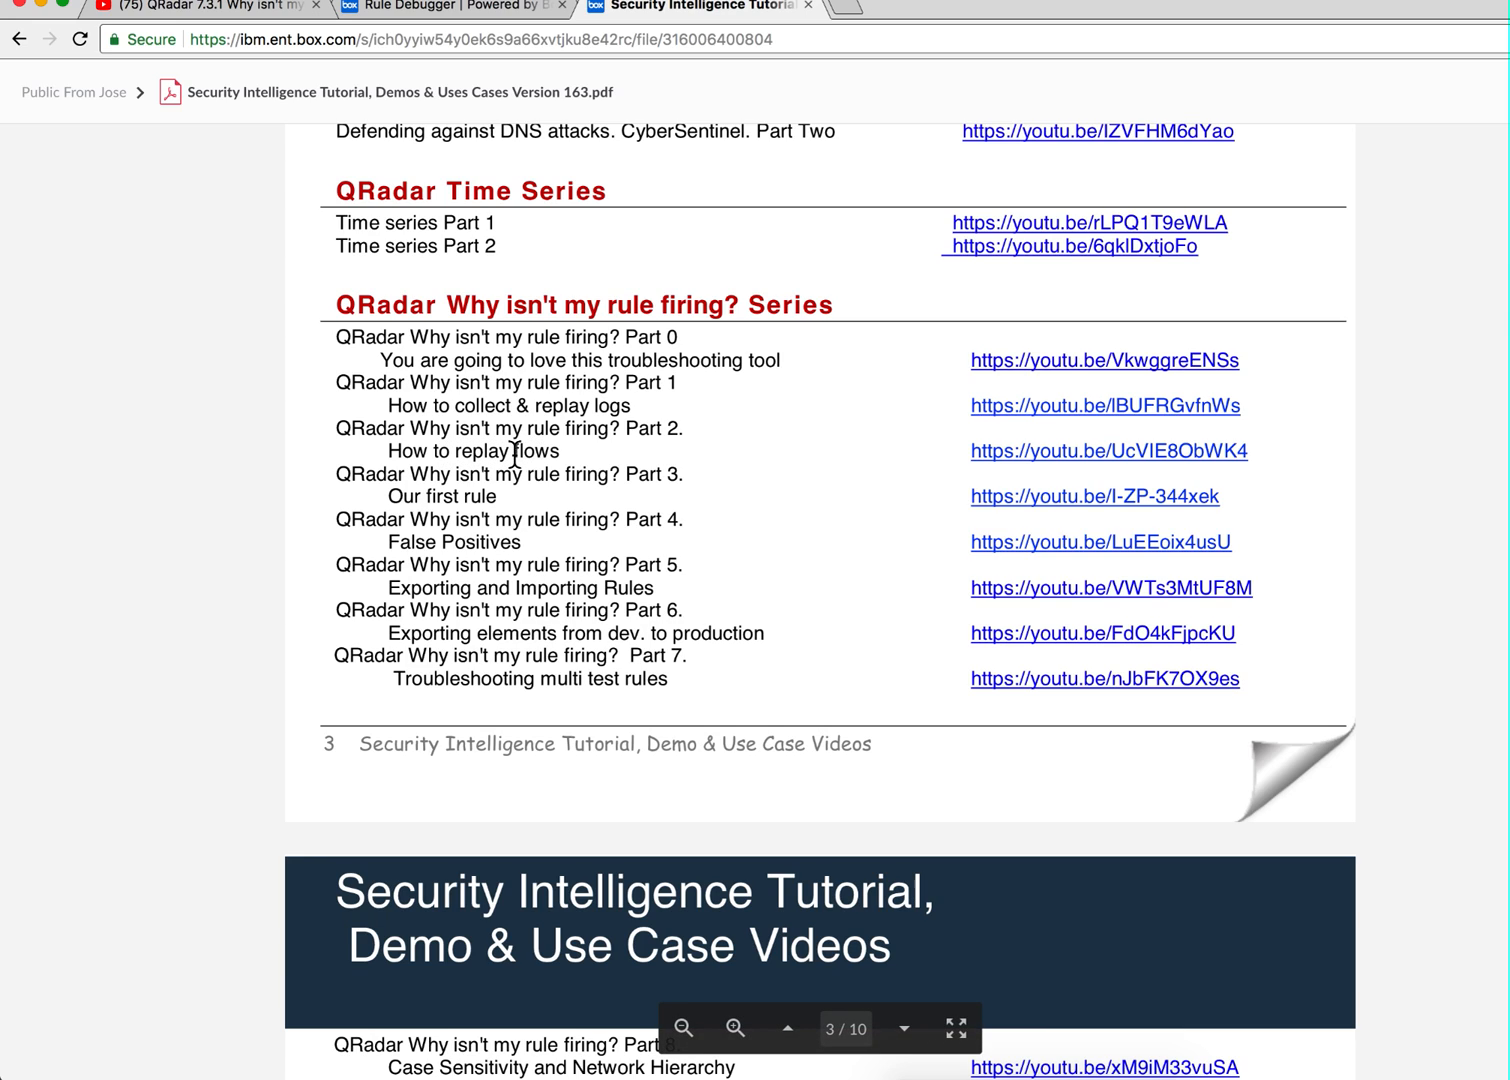
pyautogui.moveTo(213, 419)
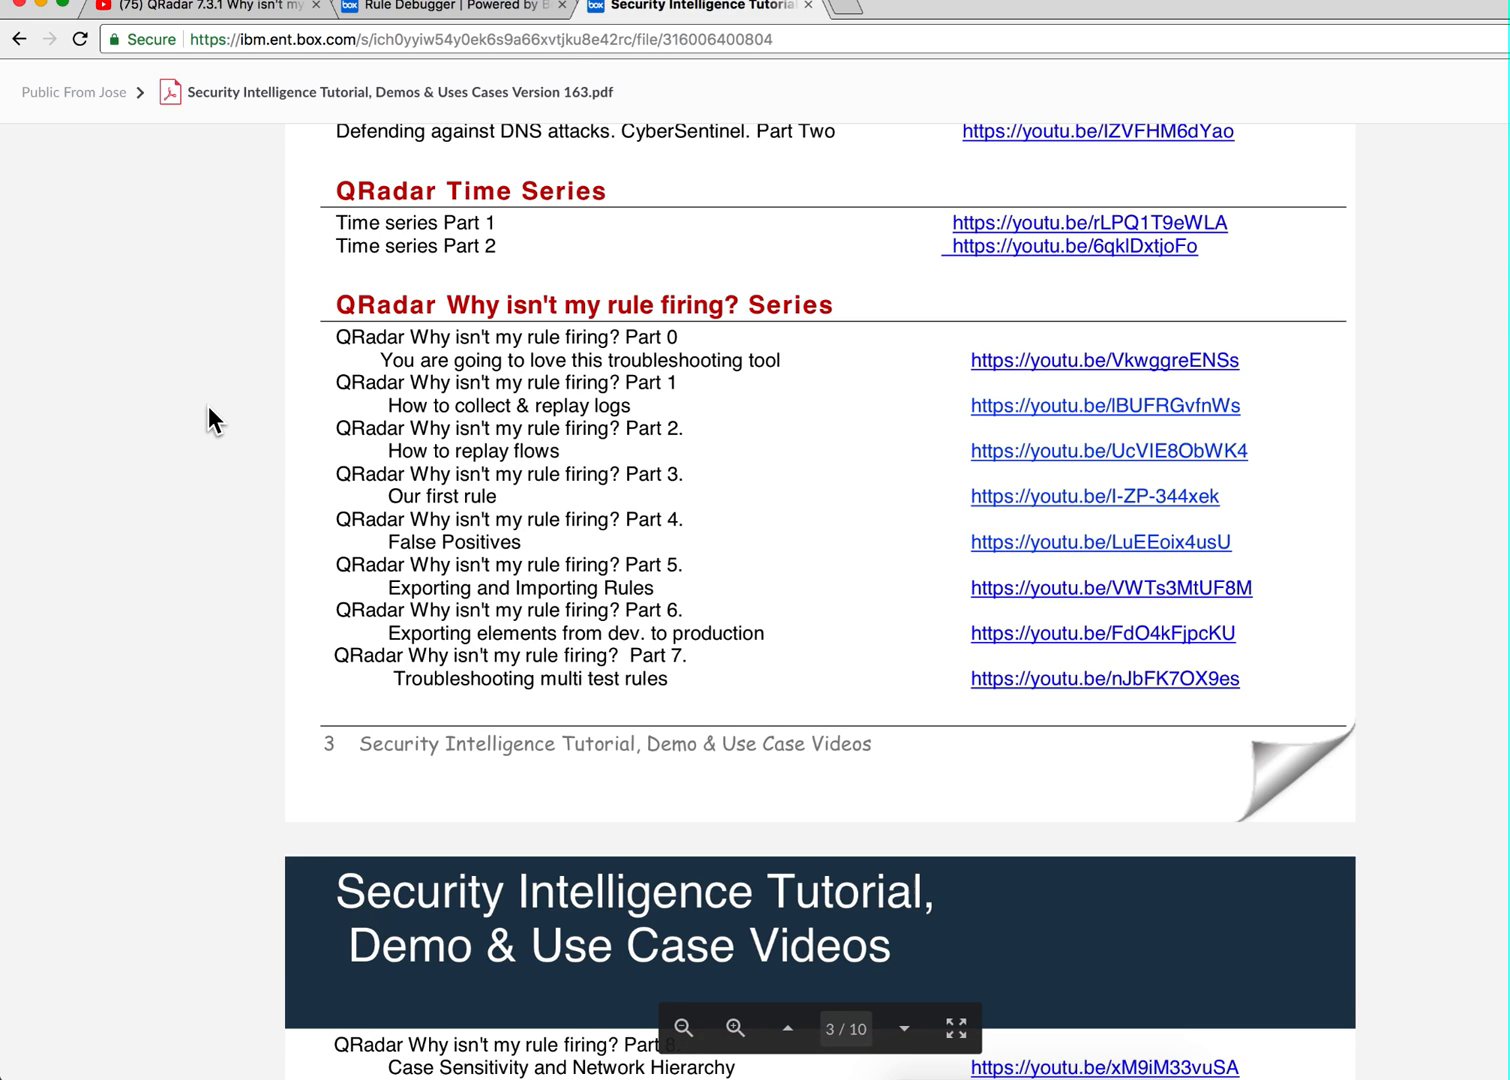
pyautogui.moveTo(287, 450)
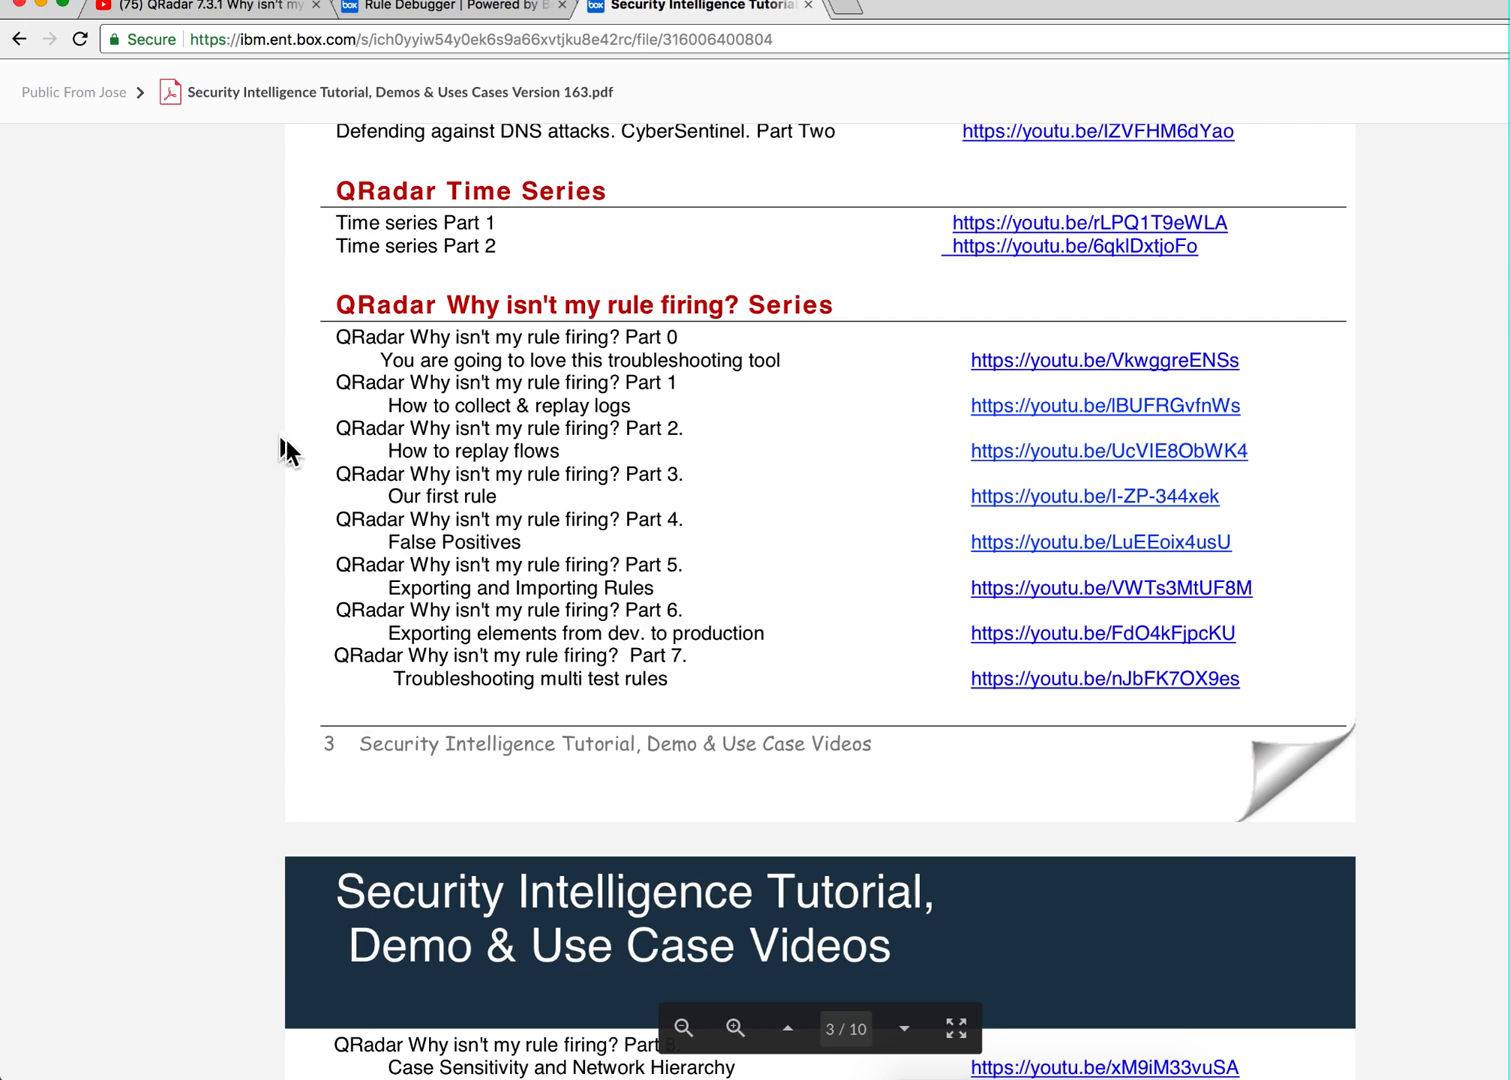
pyautogui.moveTo(389, 588)
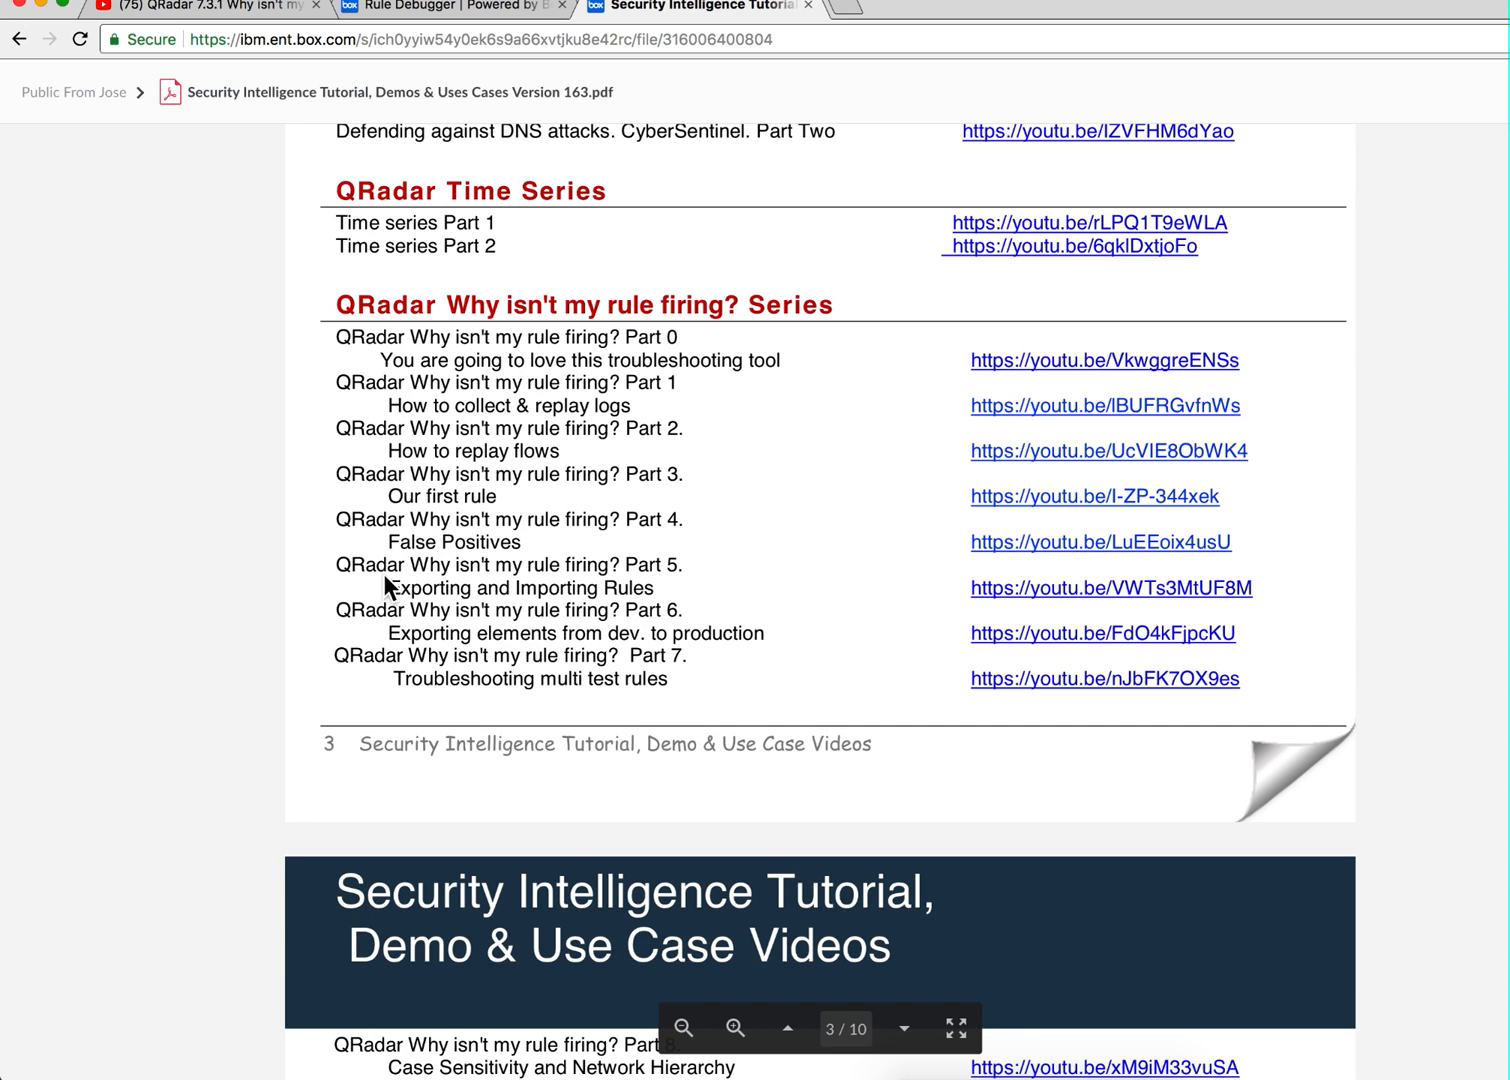
pyautogui.moveTo(420, 580)
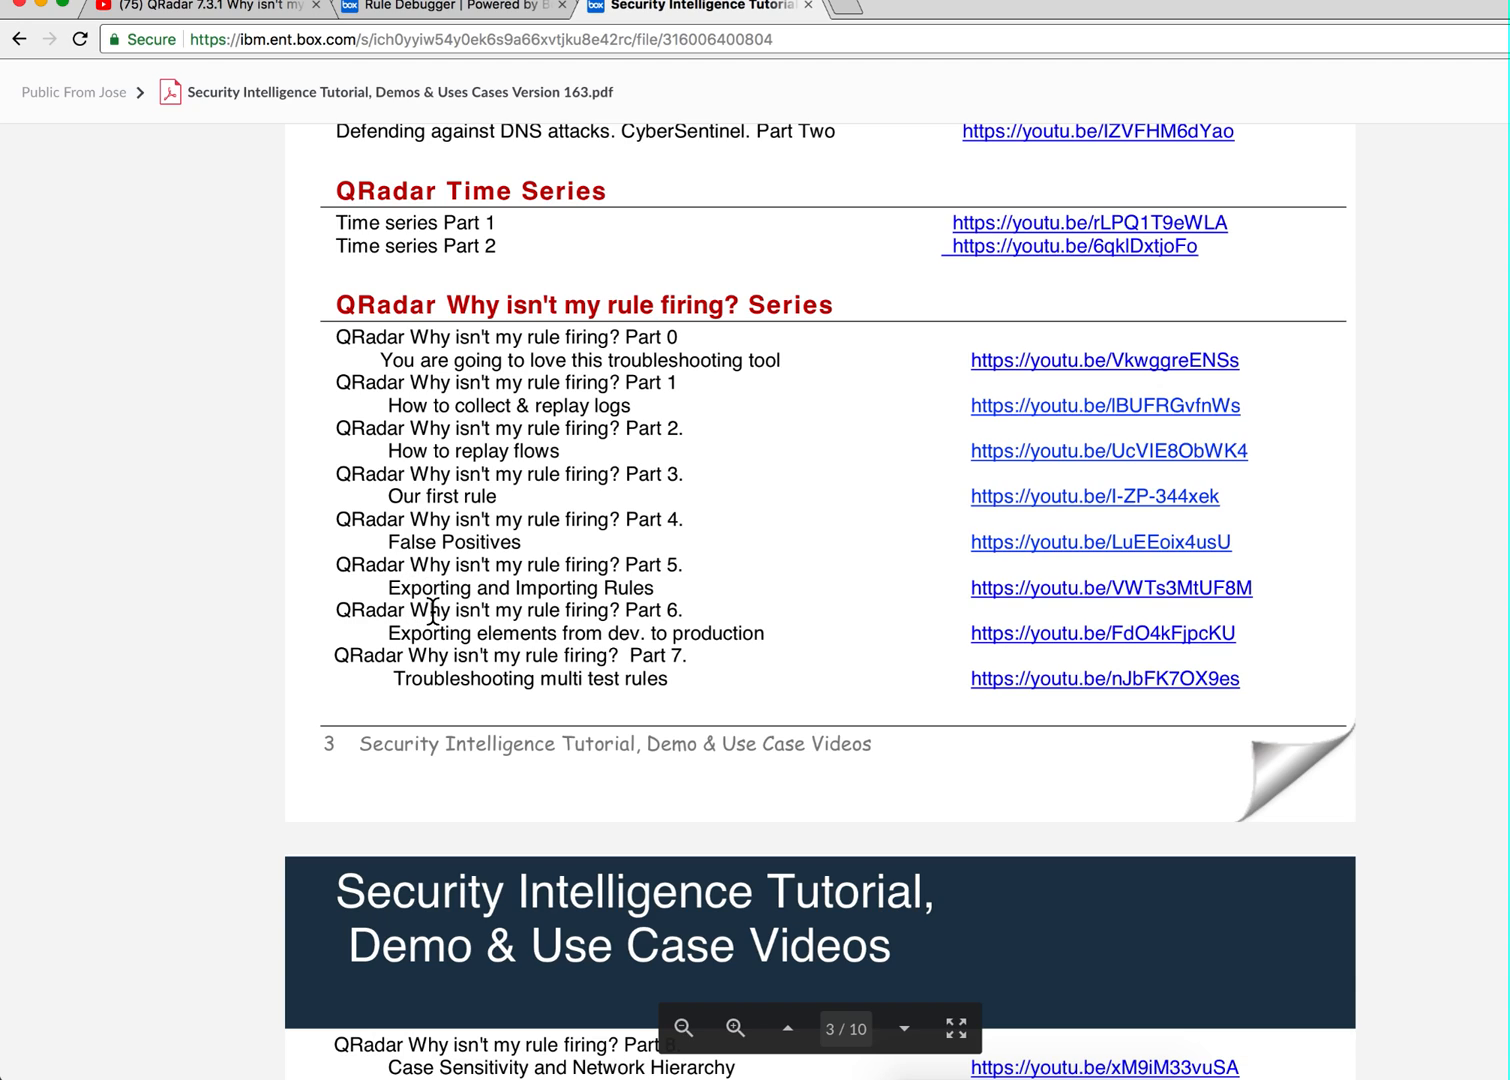
pyautogui.moveTo(332, 422)
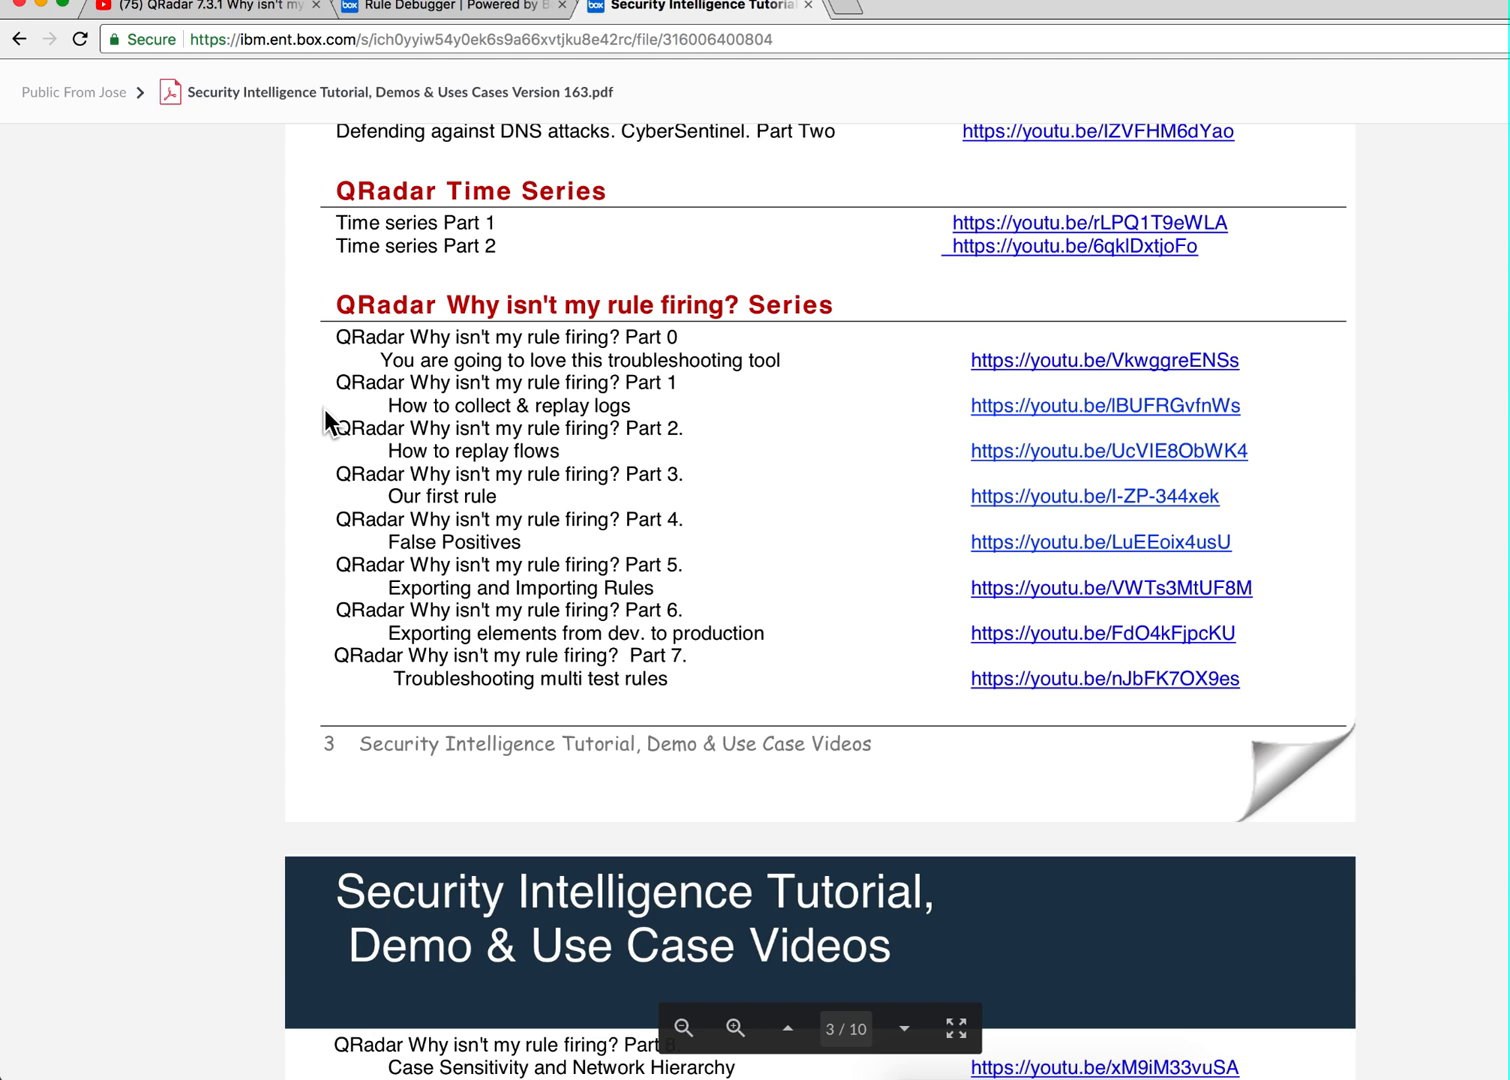
pyautogui.moveTo(240, 375)
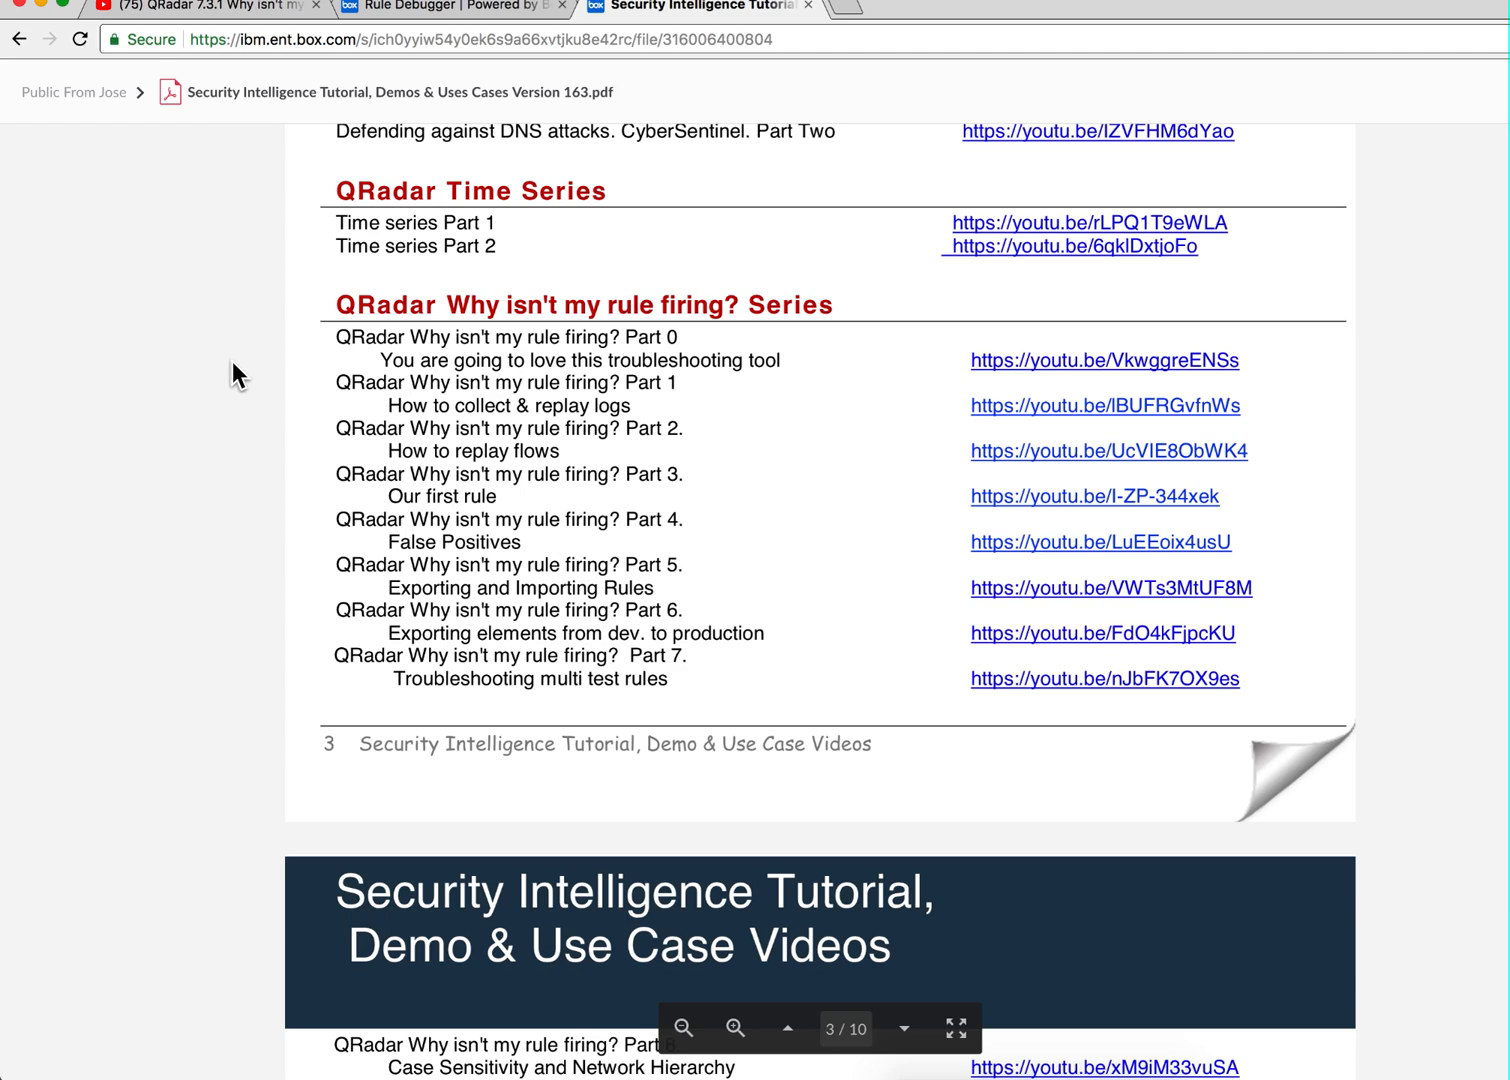